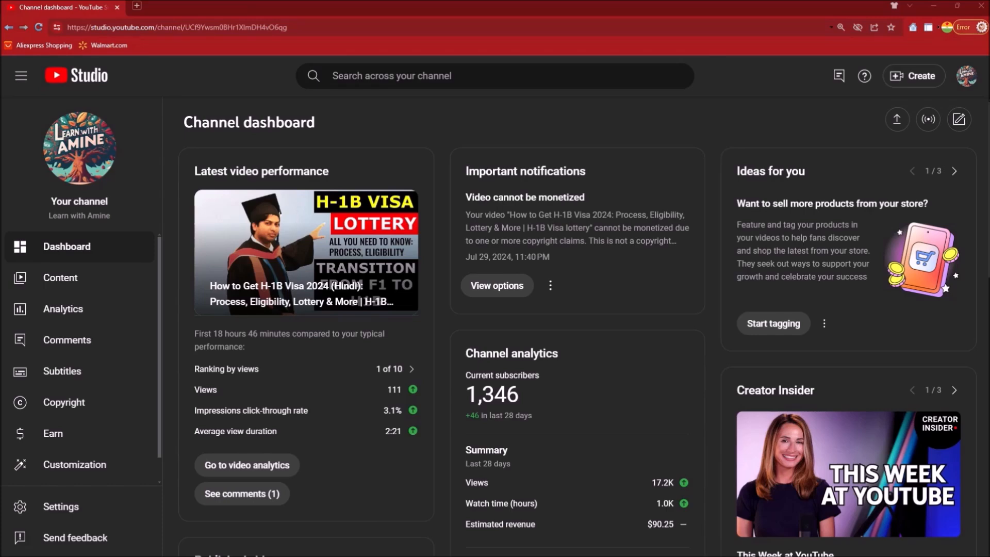
pyautogui.moveTo(542, 122)
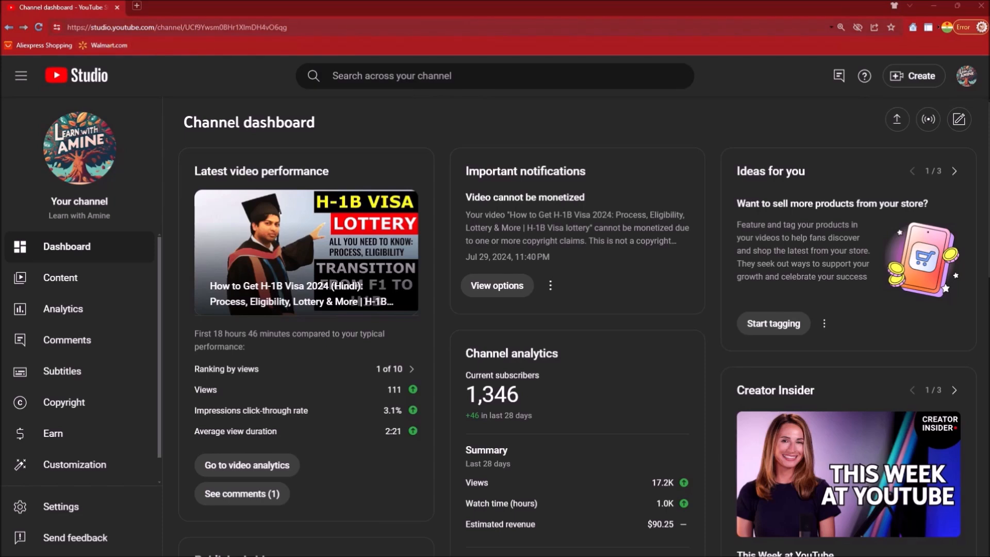
pyautogui.moveTo(153, 41)
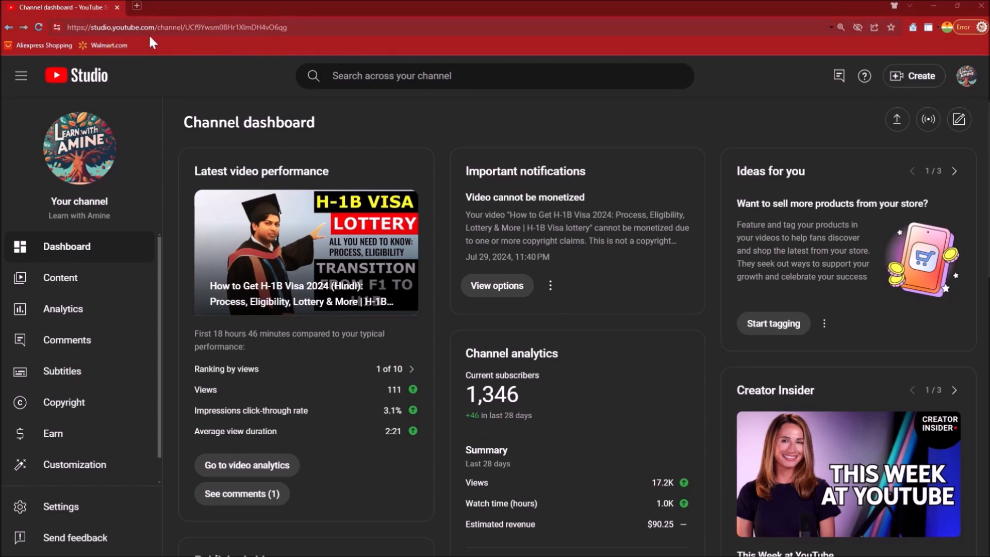
pyautogui.moveTo(59, 278)
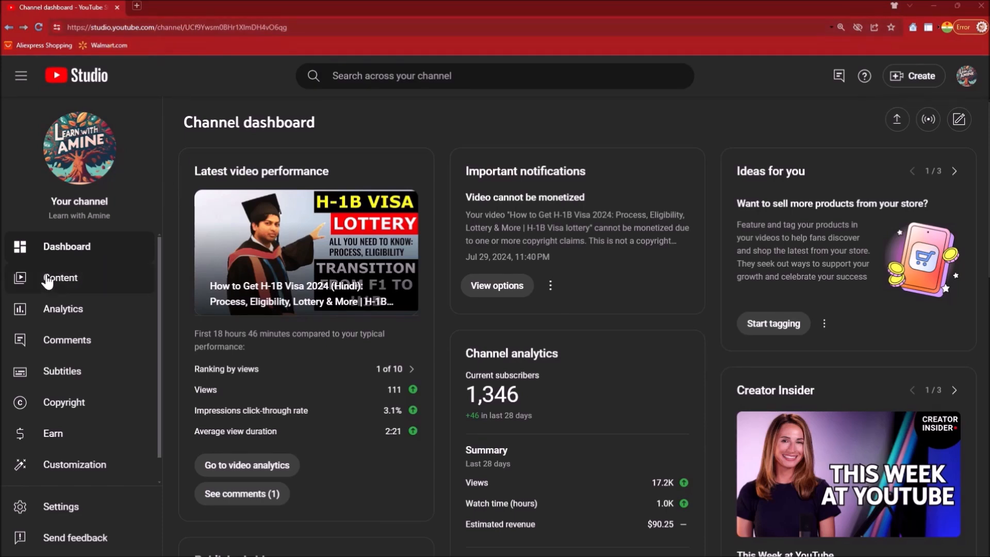
pyautogui.moveTo(60, 283)
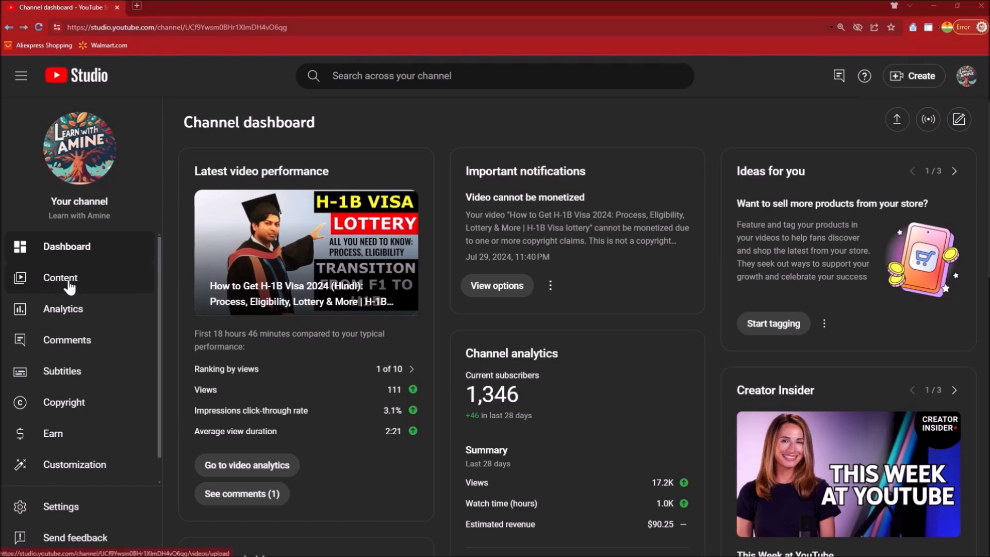
# - Open the Content page from the left sidebar of the channel dashboard
pyautogui.click(60, 280)
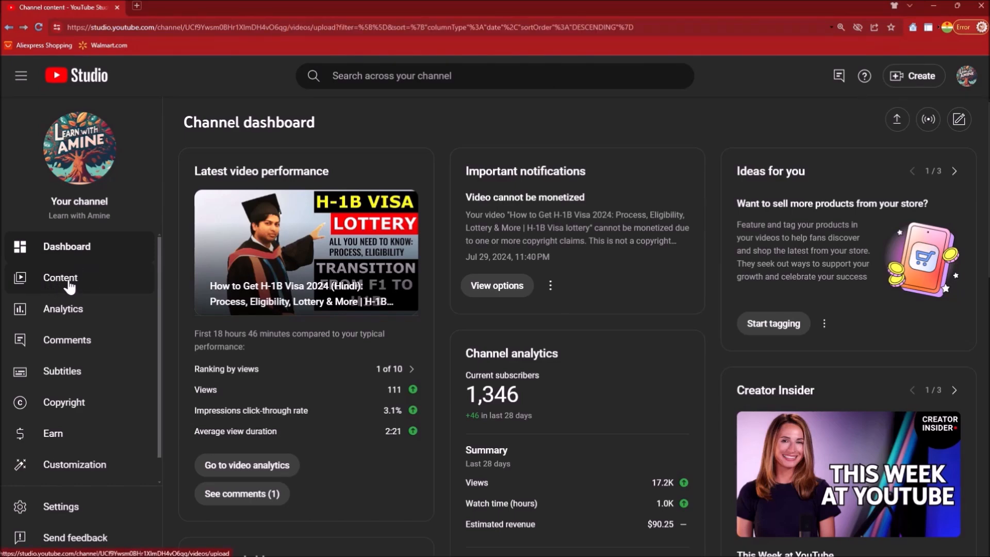
# - Open the Channel content list and switch to its Promotions tab
pyautogui.click(59, 281)
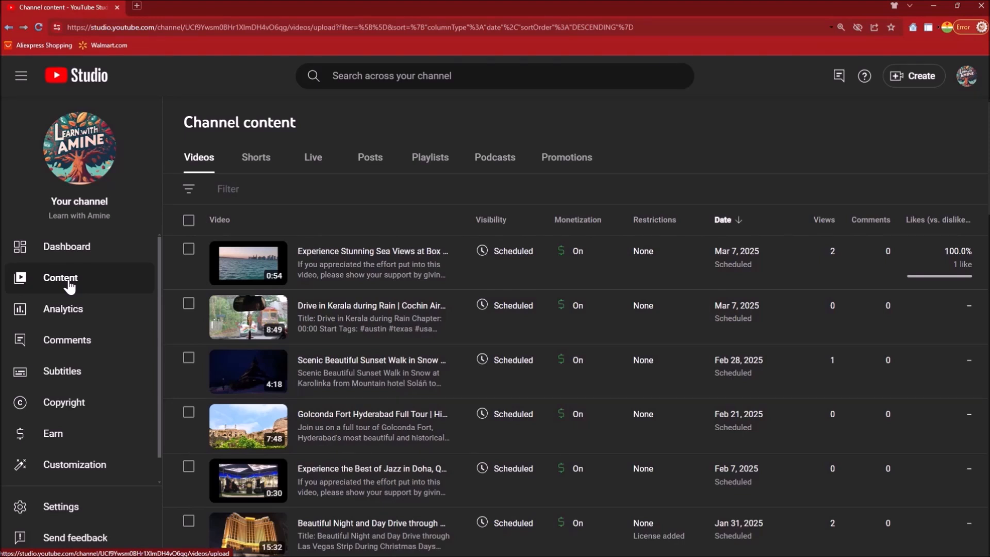
pyautogui.moveTo(534, 171)
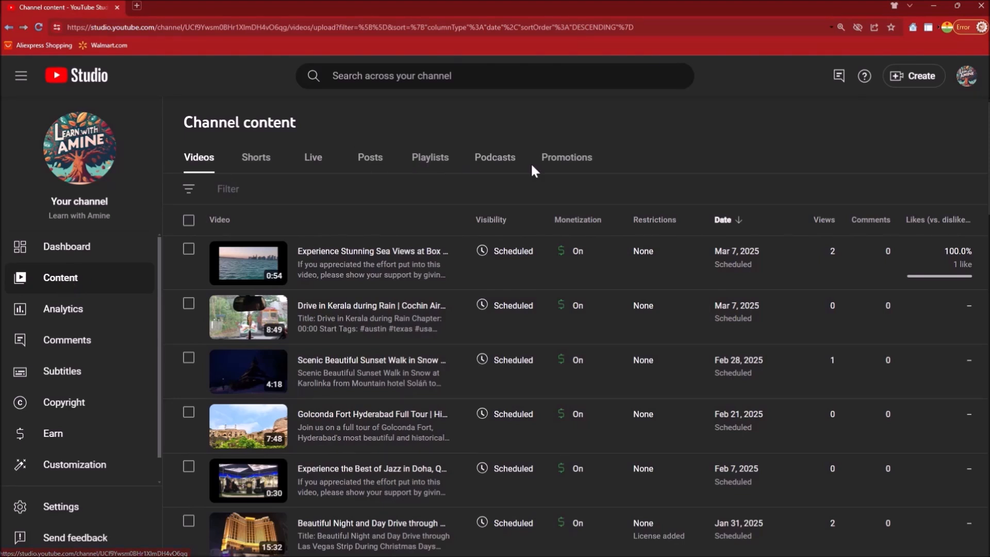
pyautogui.moveTo(566, 158)
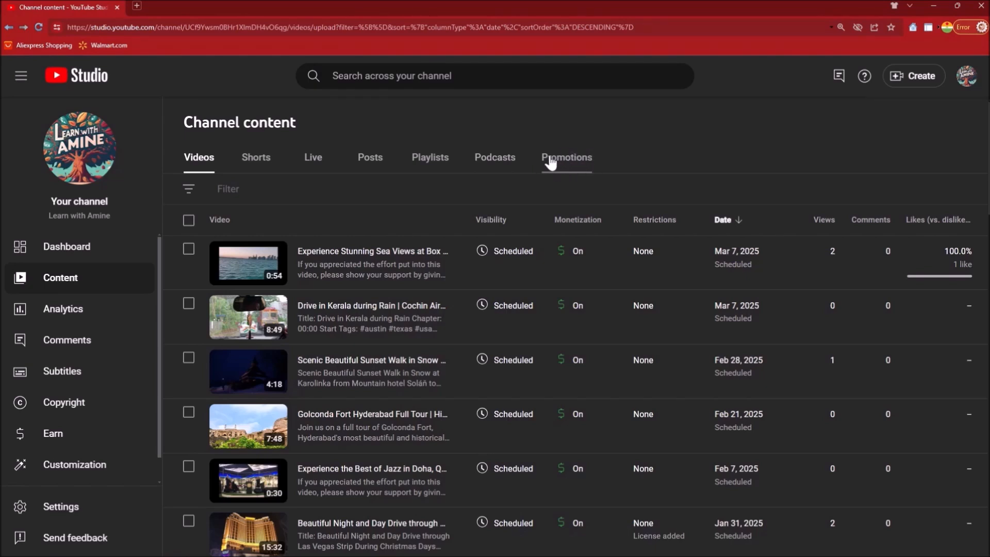
pyautogui.click(566, 157)
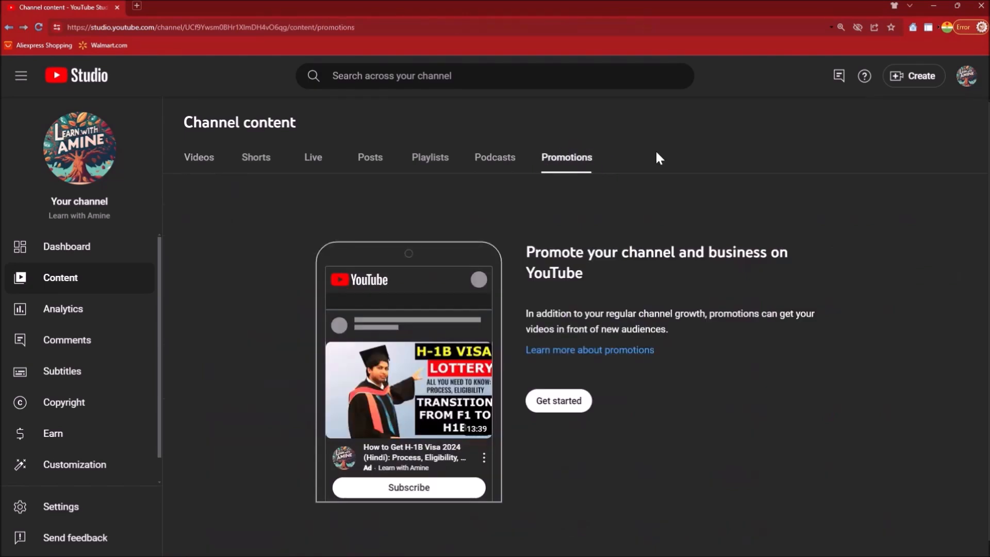
pyautogui.moveTo(571, 268)
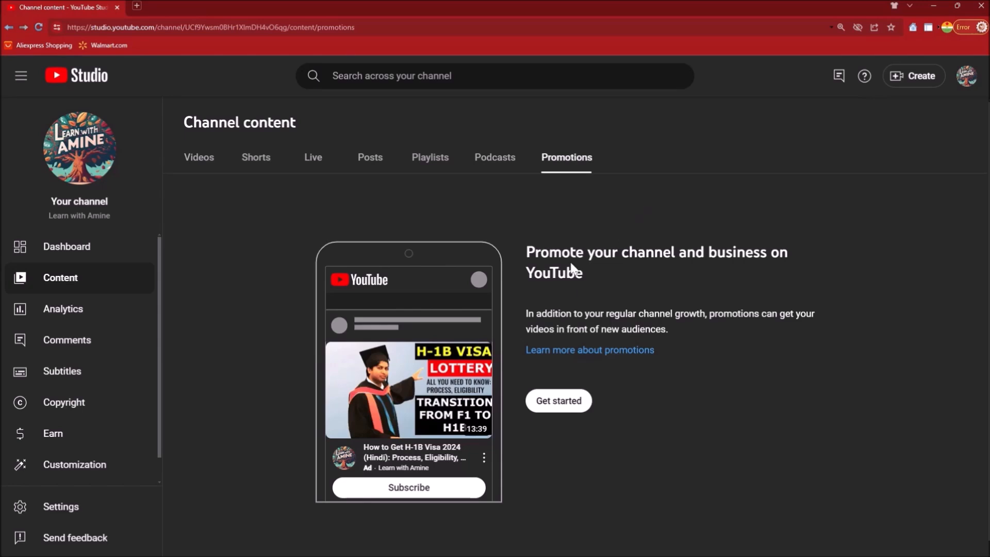
pyautogui.moveTo(571, 268)
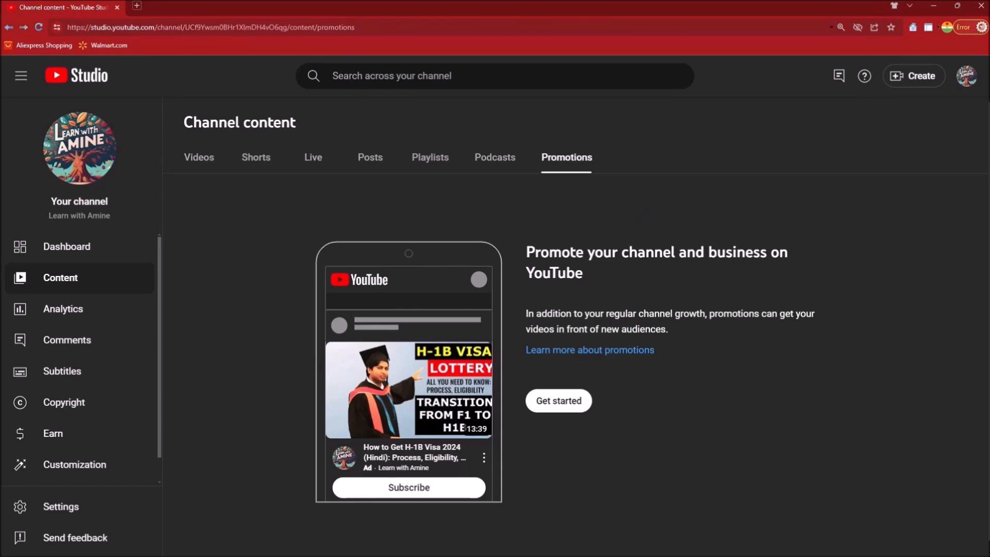
pyautogui.moveTo(495, 292)
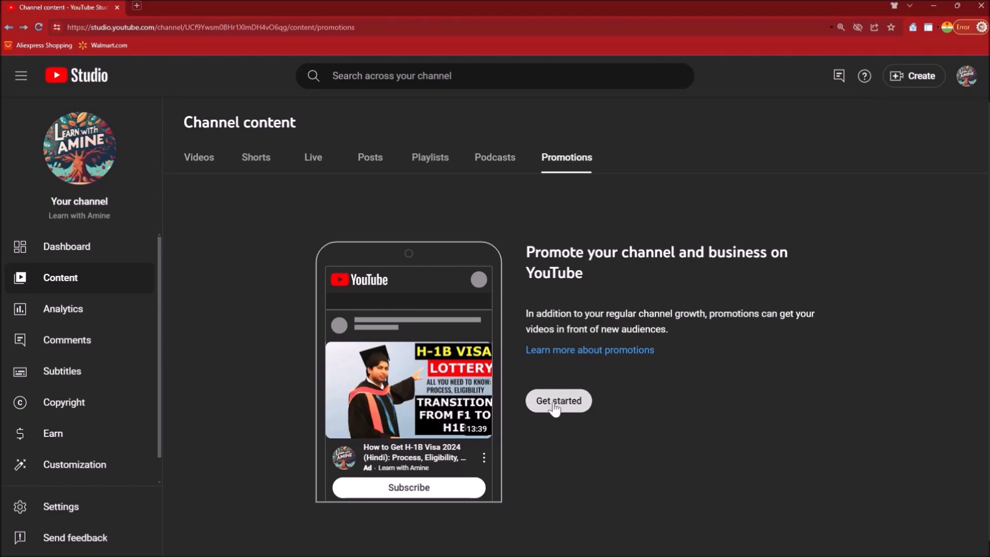
# - Begin a new video promotion using the existing Google Ads account
pyautogui.click(558, 401)
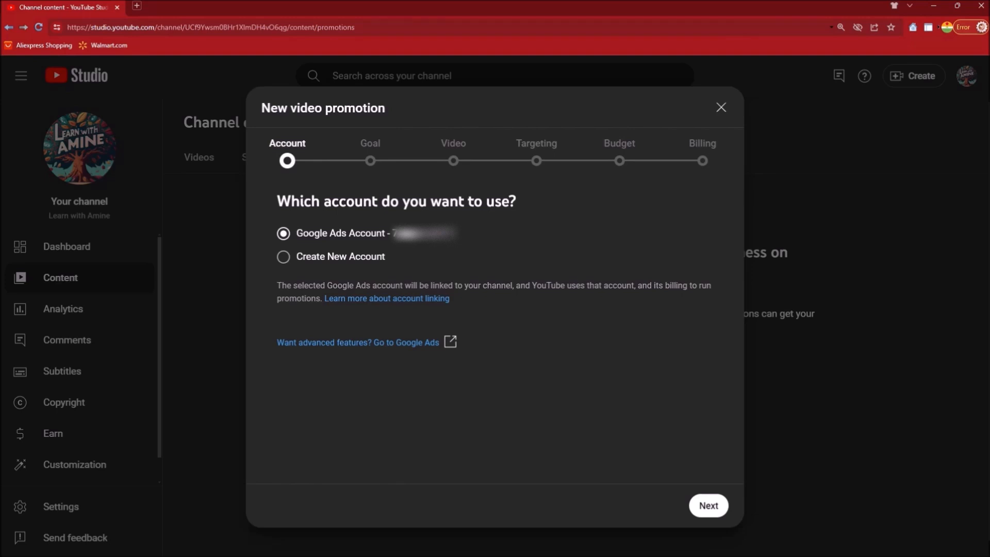
pyautogui.moveTo(337, 234)
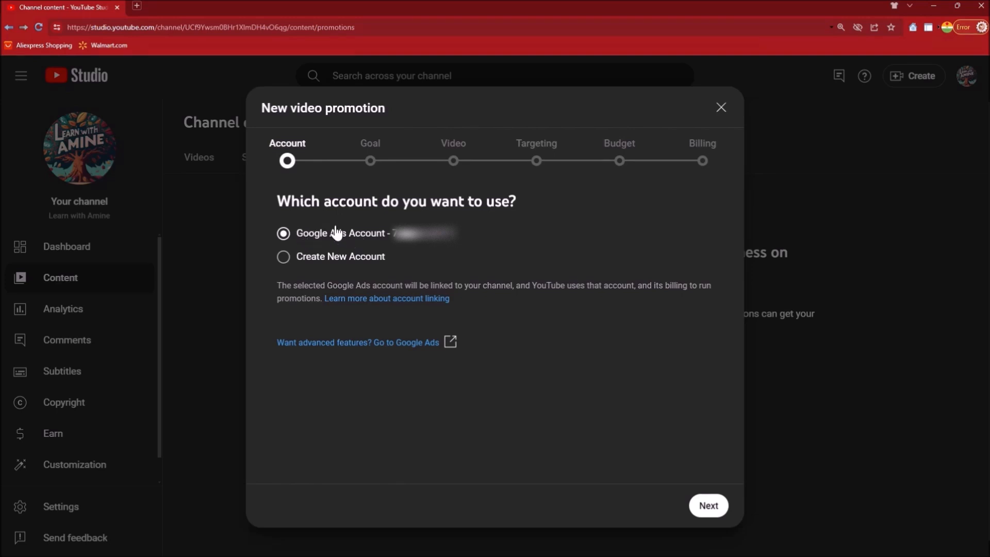
pyautogui.moveTo(550, 361)
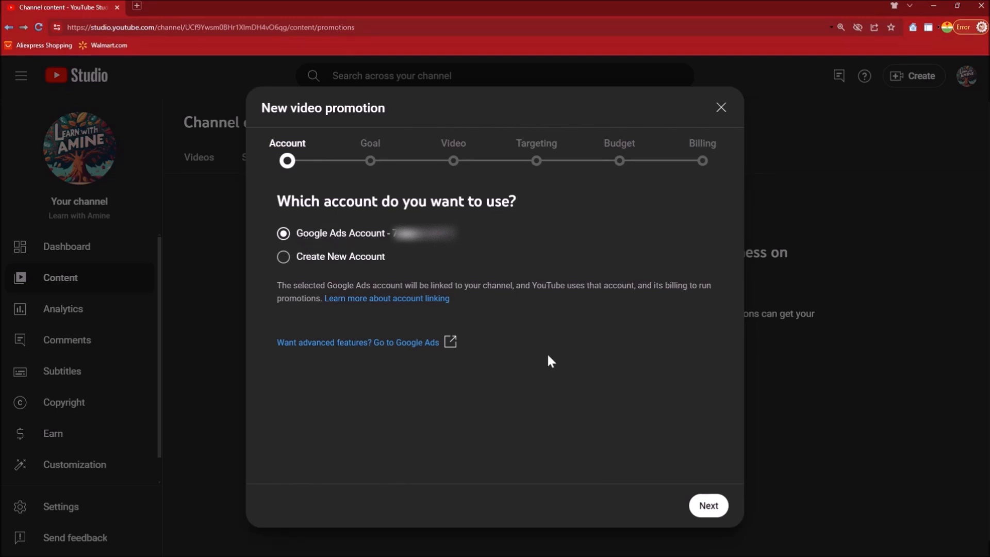
pyautogui.click(708, 505)
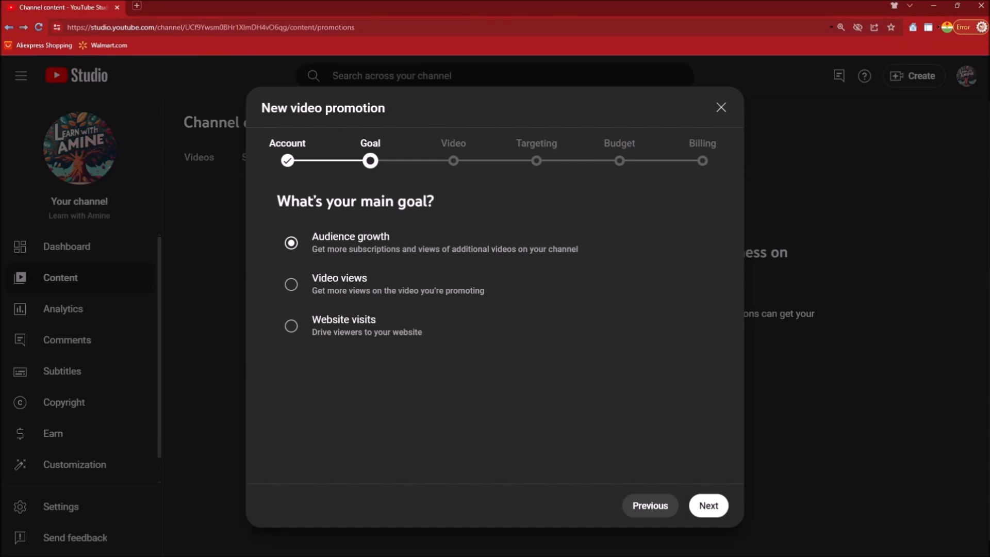
# - Choose Video views as the promotion goal and advance to video selection
pyautogui.click(291, 284)
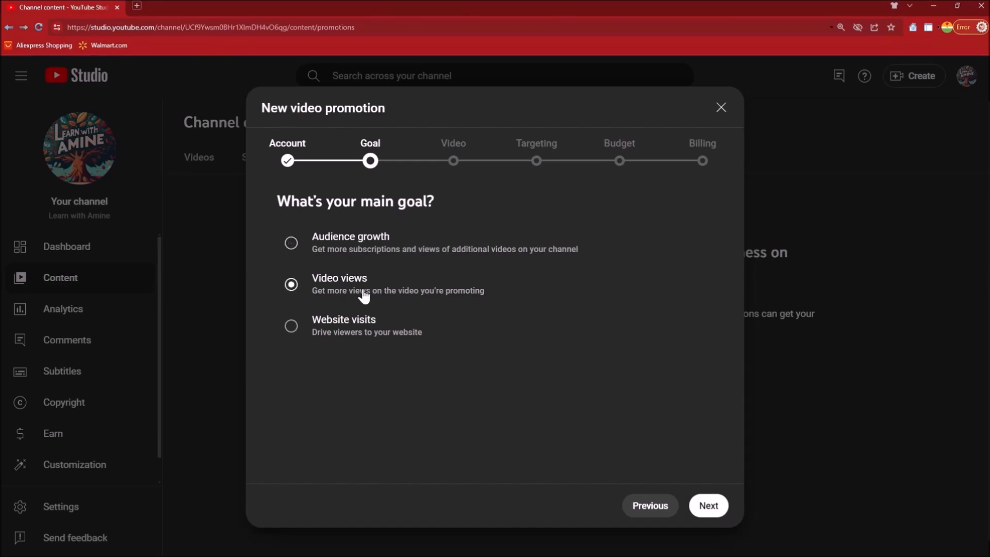
pyautogui.click(707, 505)
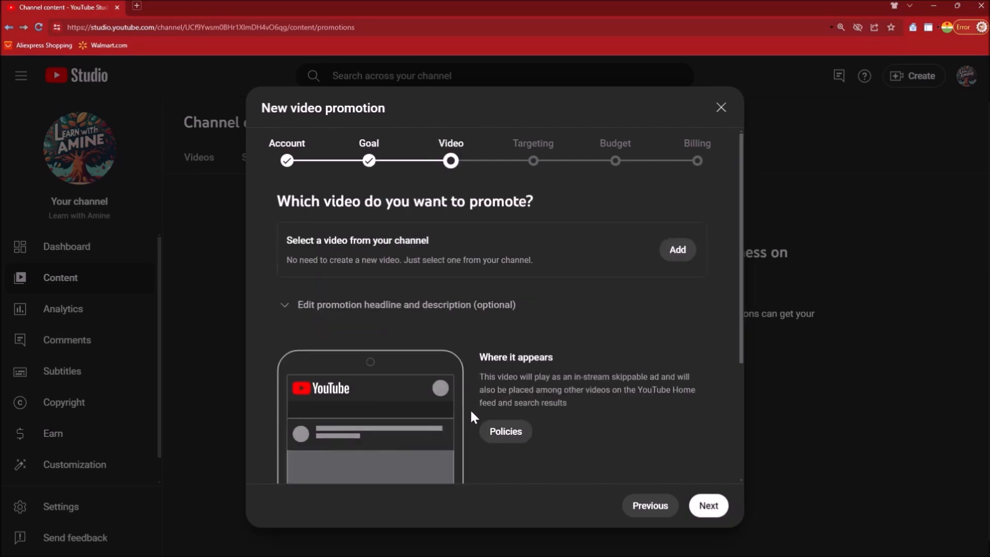
pyautogui.moveTo(473, 304)
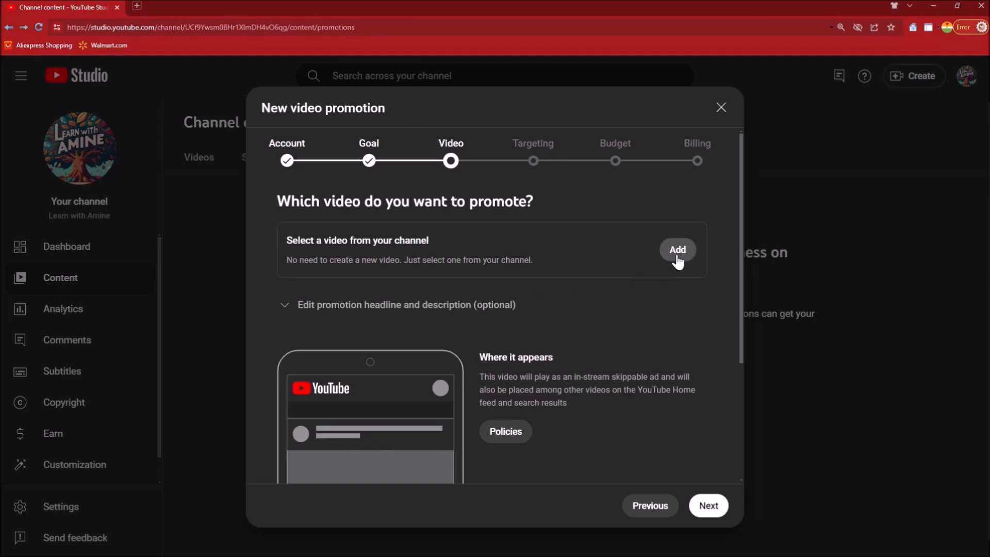
# - Select the H-1B Visa 2024 video from the channel's video list
pyautogui.click(676, 250)
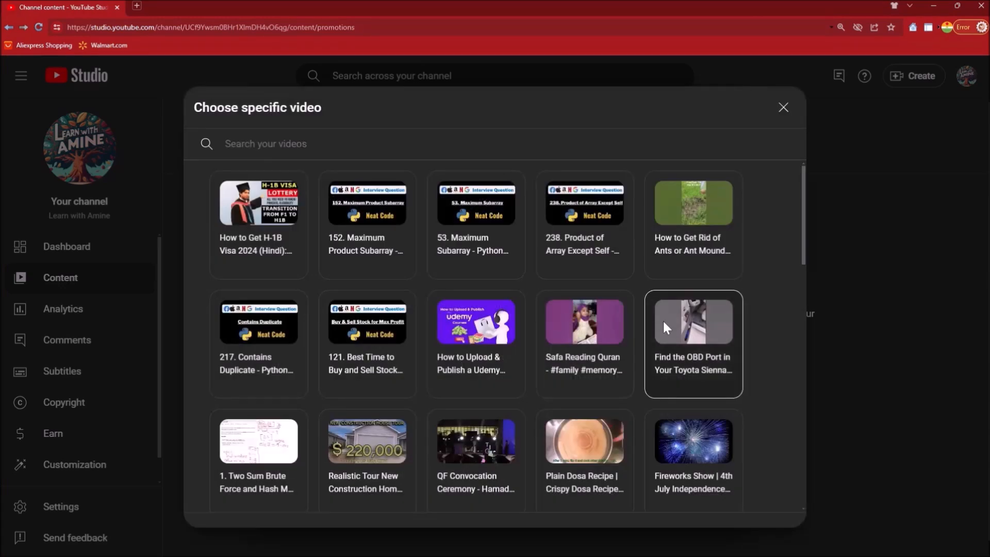
pyautogui.moveTo(781, 286)
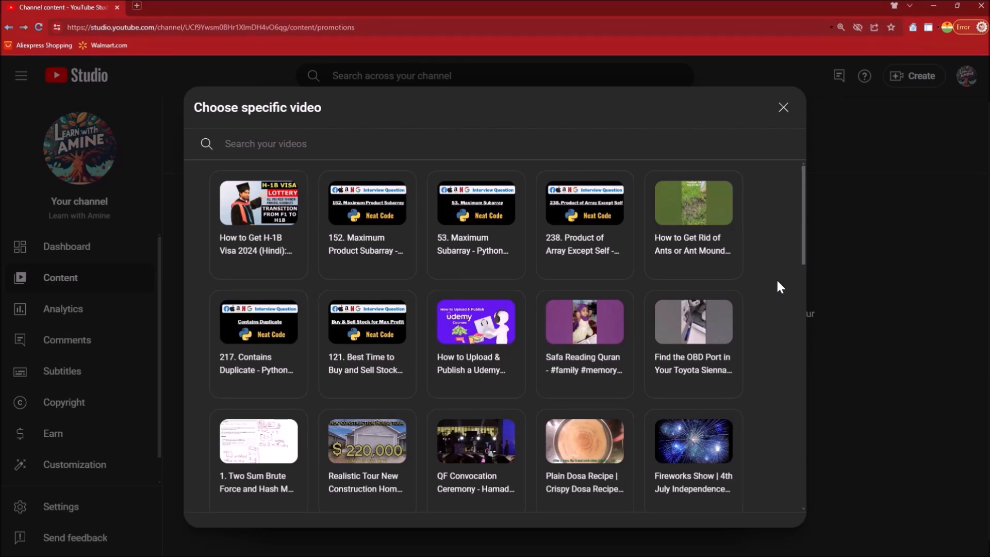
pyautogui.click(258, 225)
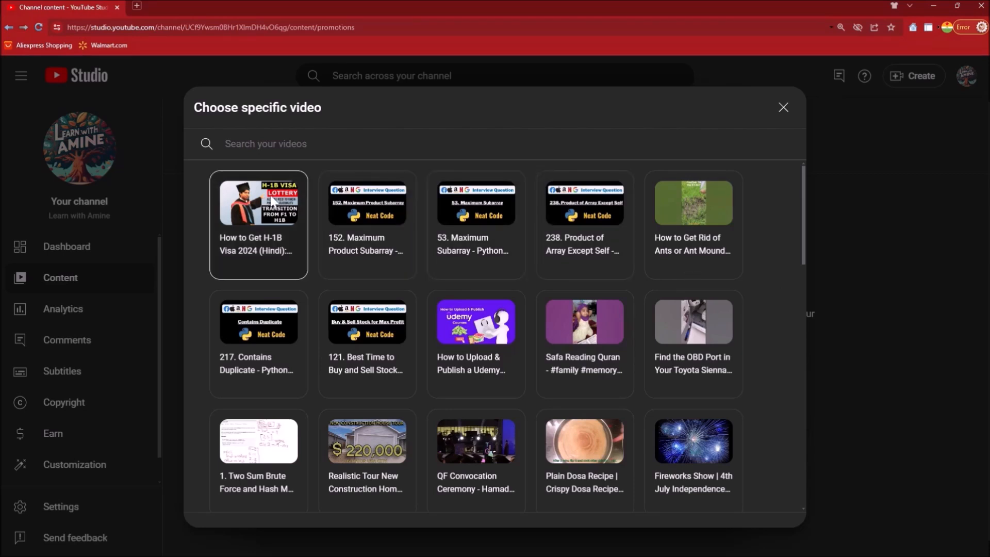
pyautogui.moveTo(270, 206)
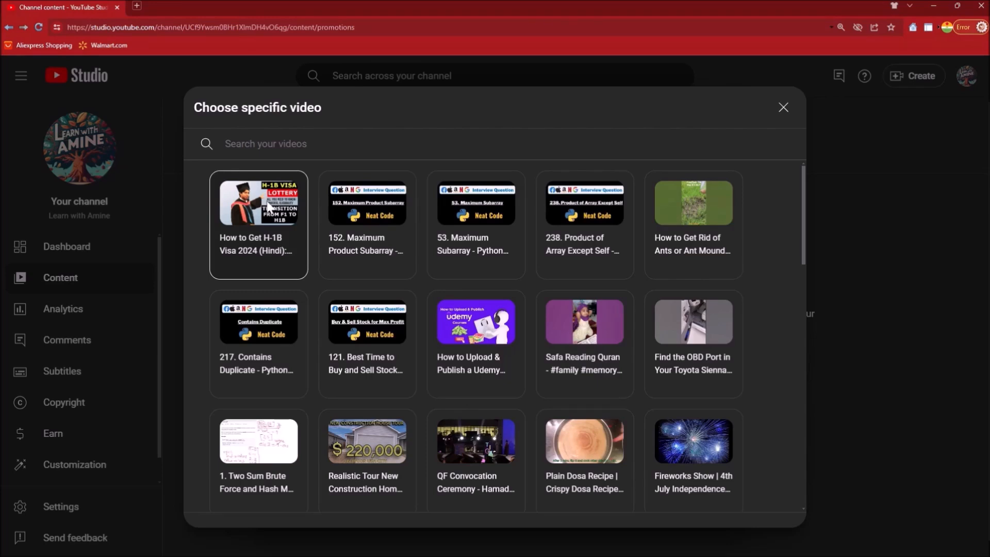
pyautogui.moveTo(215, 240)
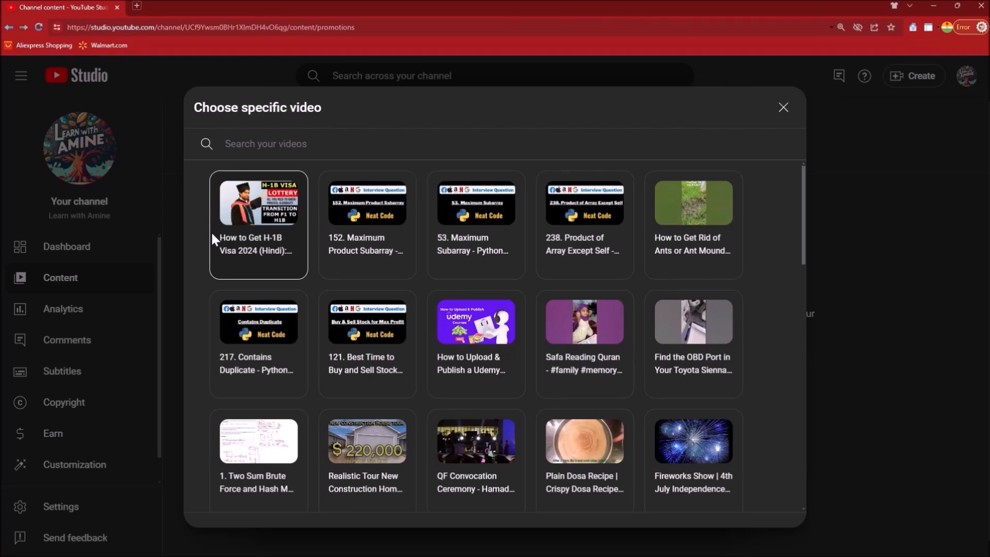
pyautogui.click(258, 224)
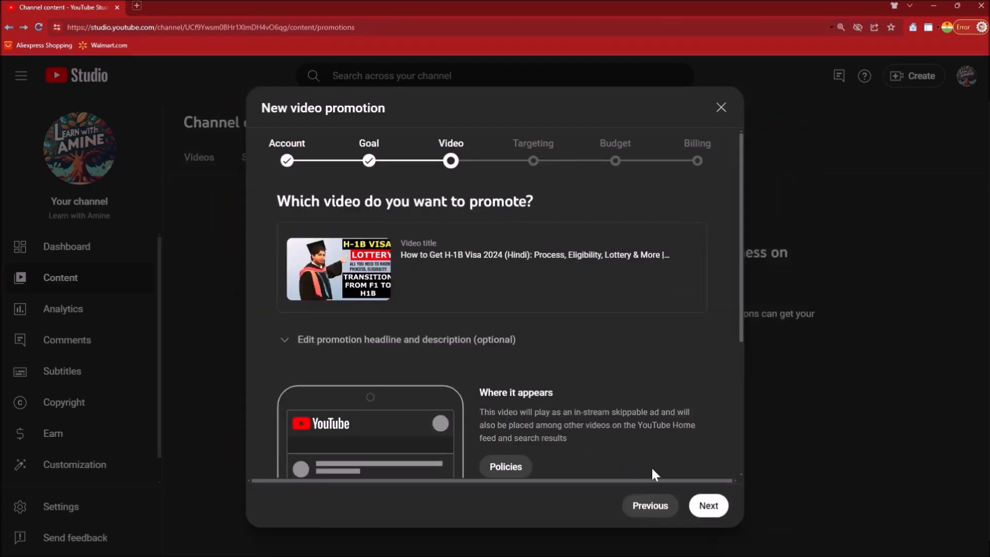
# - Review the promotion preview and advance to the Targeting step
pyautogui.scroll(-3)
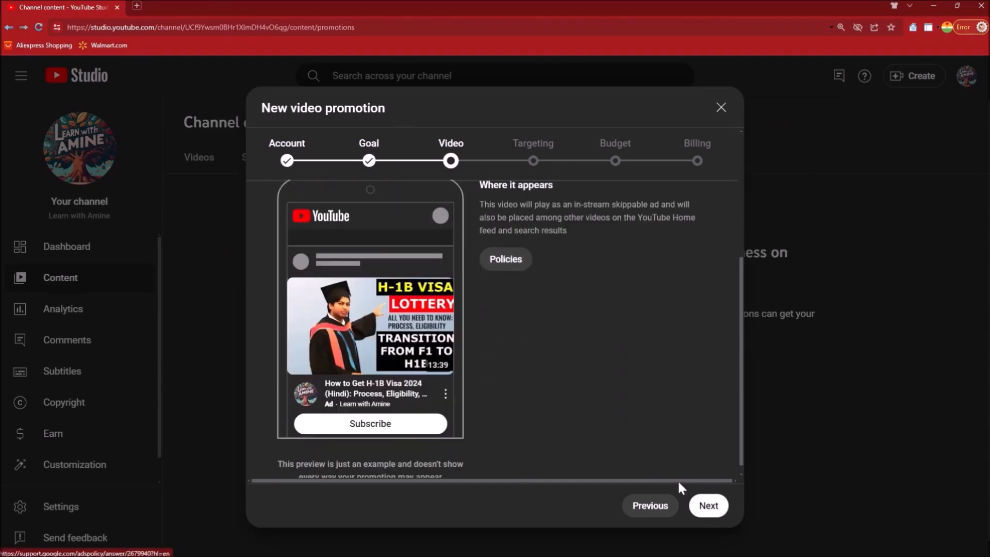
pyautogui.click(707, 505)
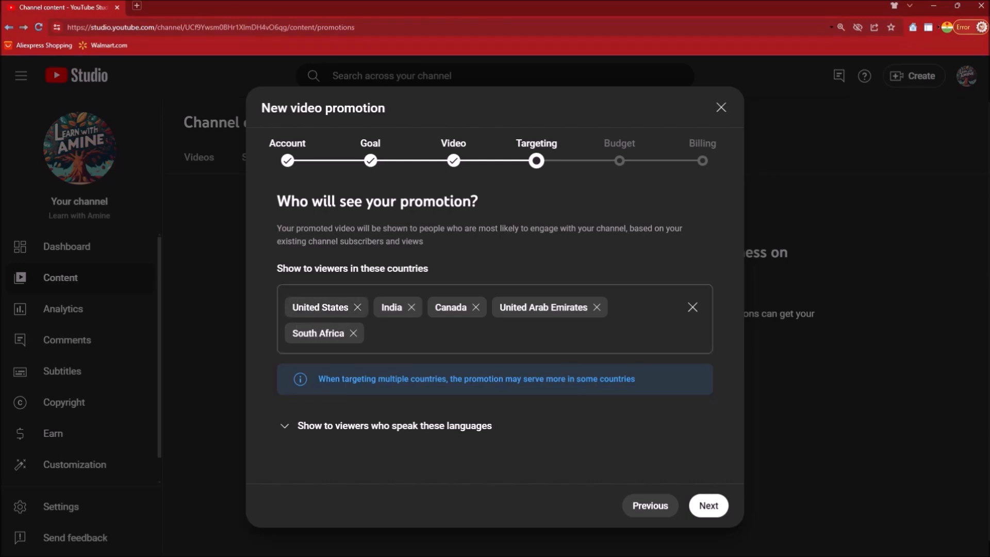
pyautogui.moveTo(449, 307)
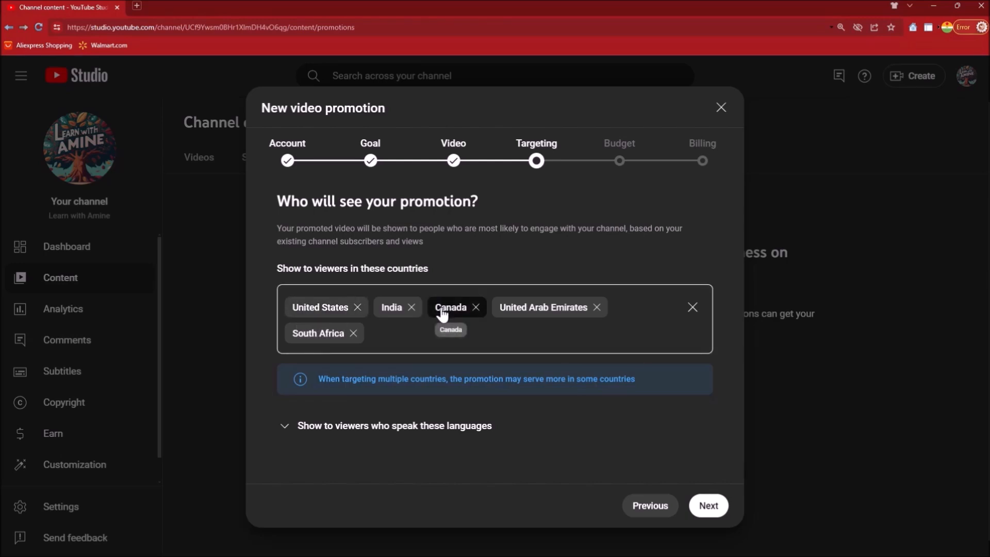
pyautogui.moveTo(507, 324)
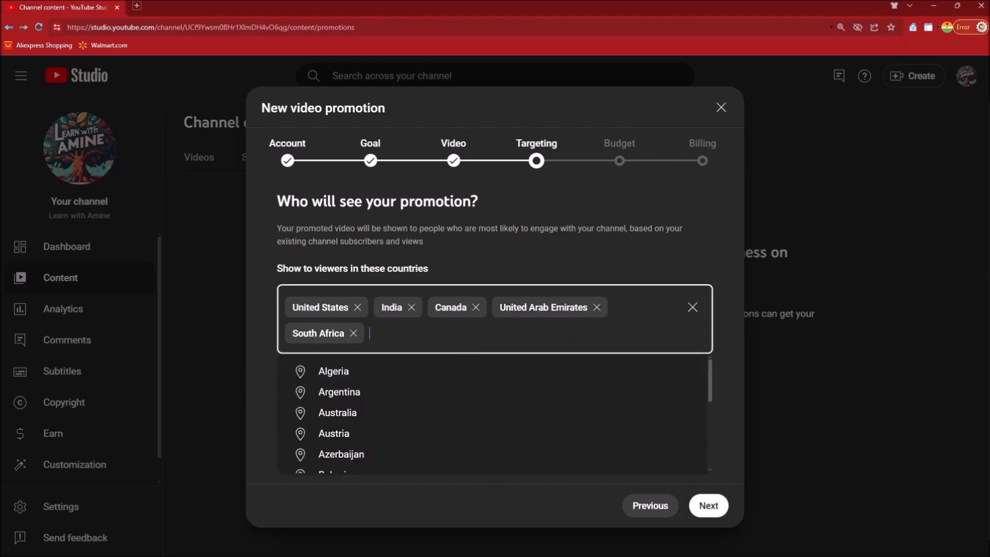
# - Add Pakistan and Bangladesh to the promotion's target countries
pyautogui.scroll(-3)
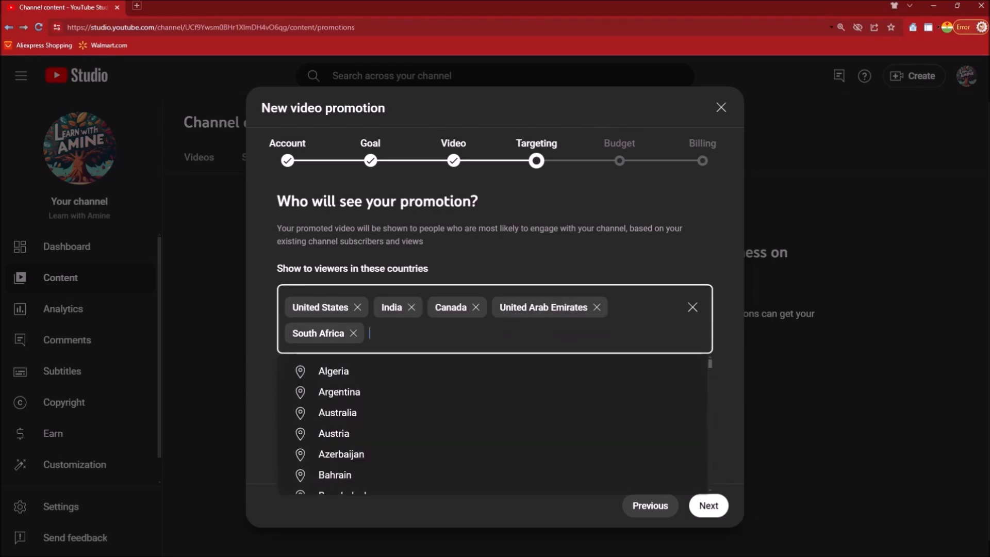
pyautogui.write('Pakis')
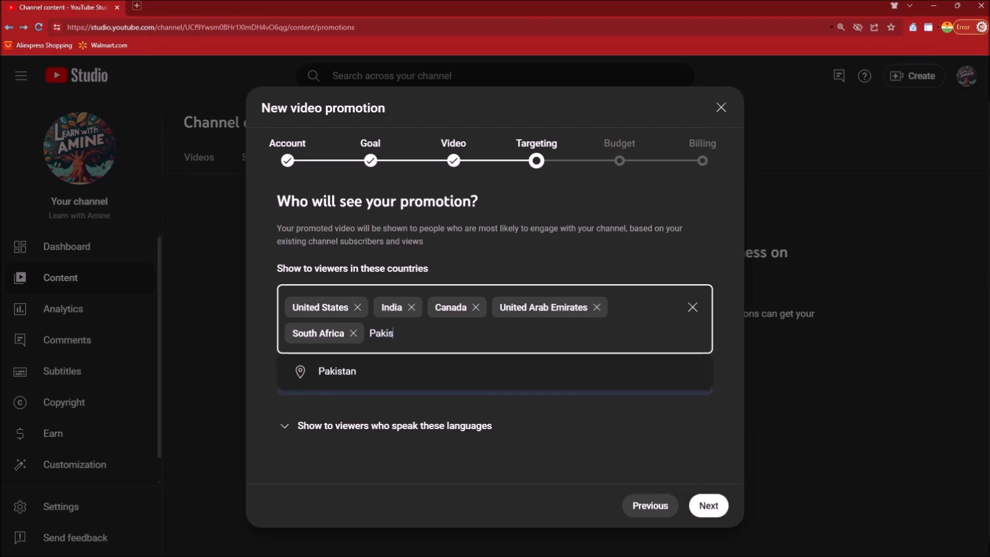
pyautogui.write('tan')
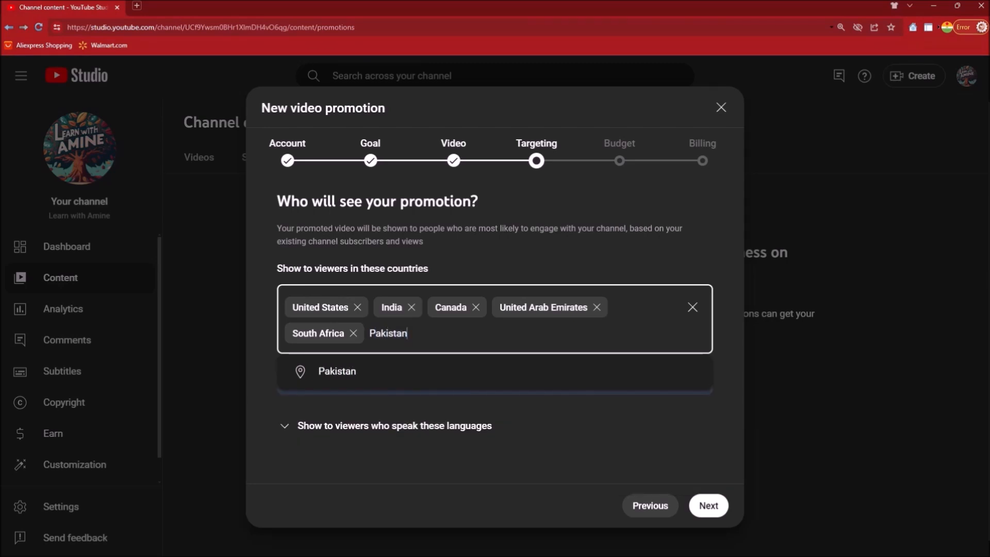
pyautogui.click(336, 371)
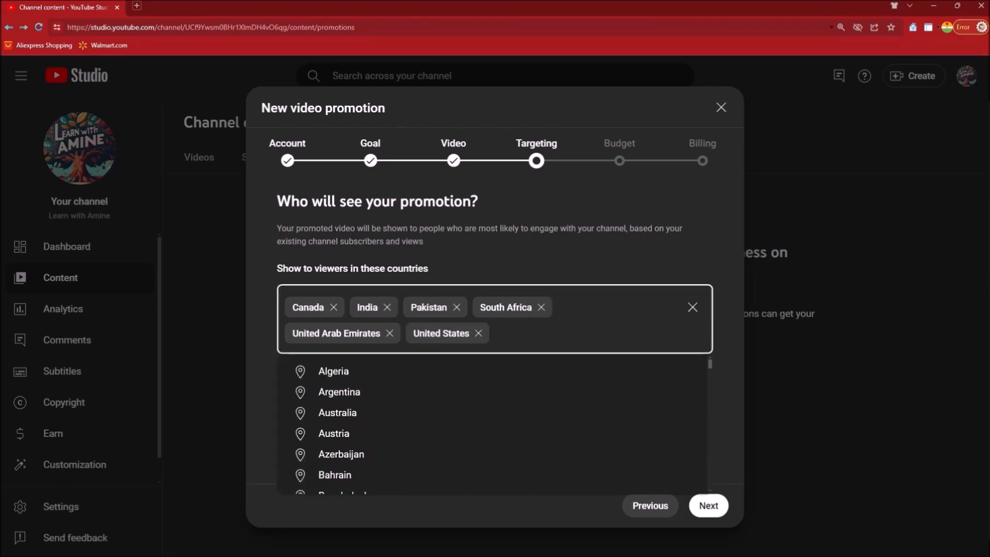
pyautogui.write('Banglade')
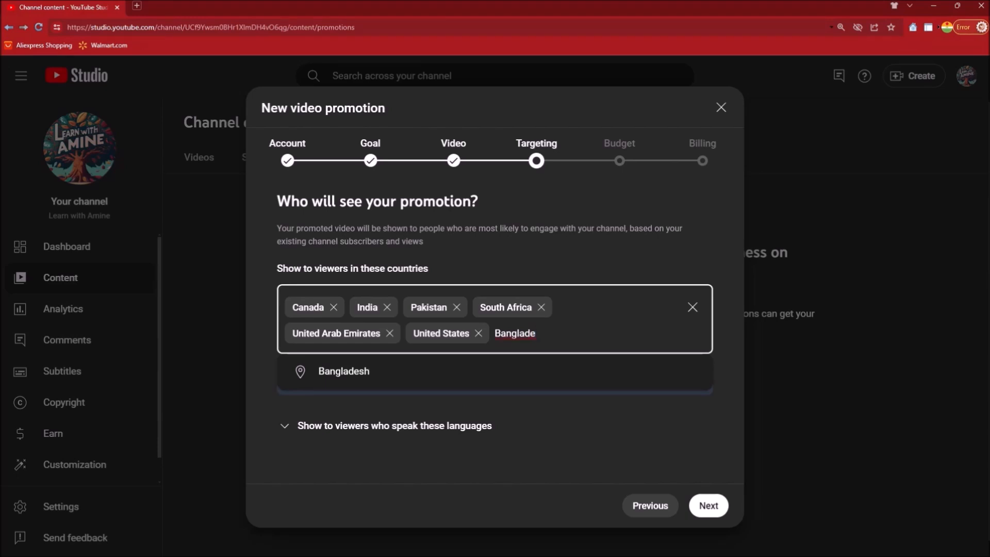
pyautogui.moveTo(371, 373)
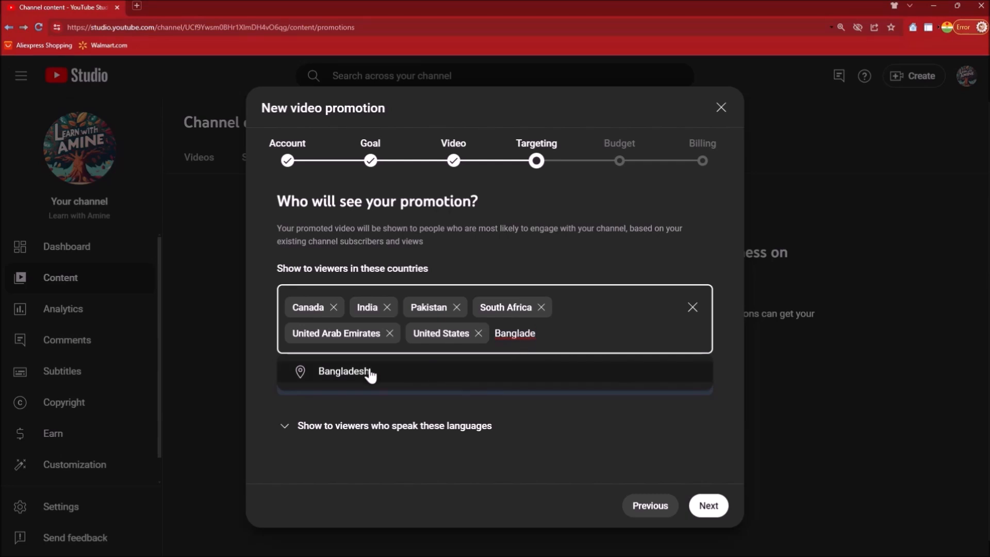
pyautogui.click(344, 371)
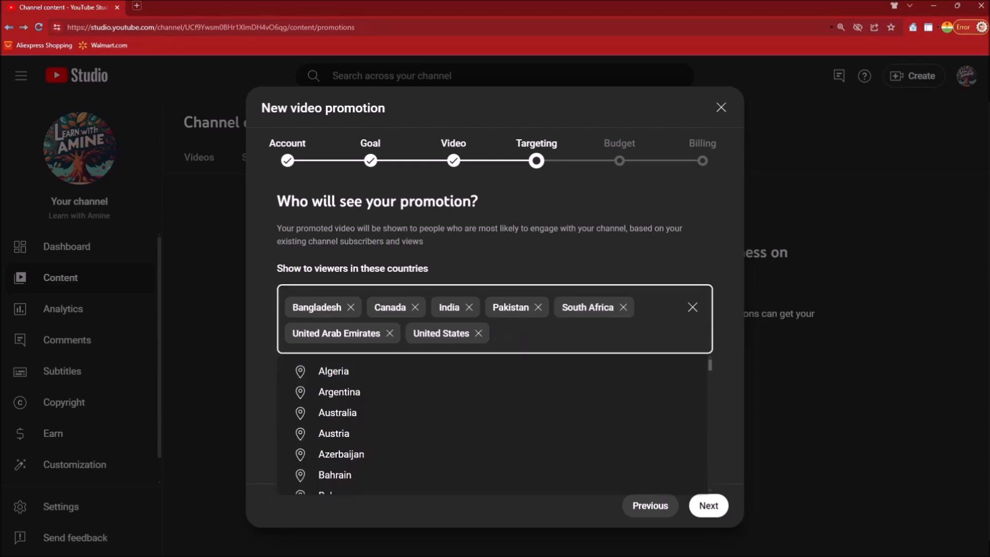
# - Add Australia, United Kingdom and Qatar to the target countries
pyautogui.write('Aus')
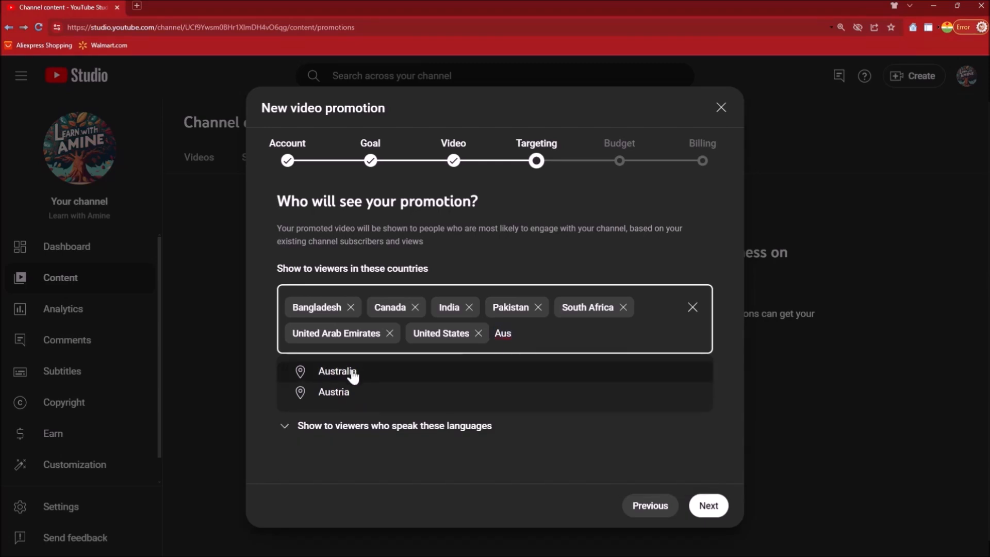
pyautogui.click(337, 371)
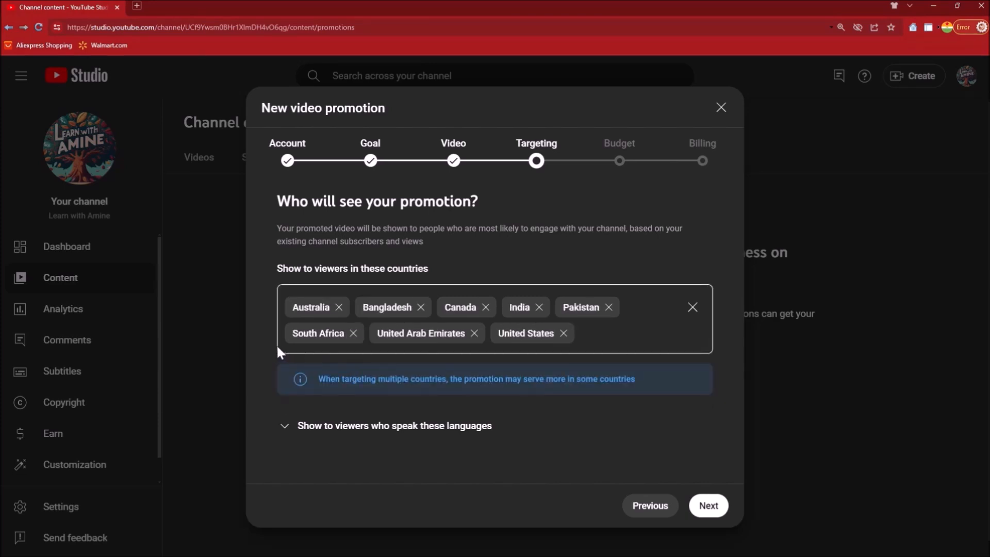
pyautogui.moveTo(486, 372)
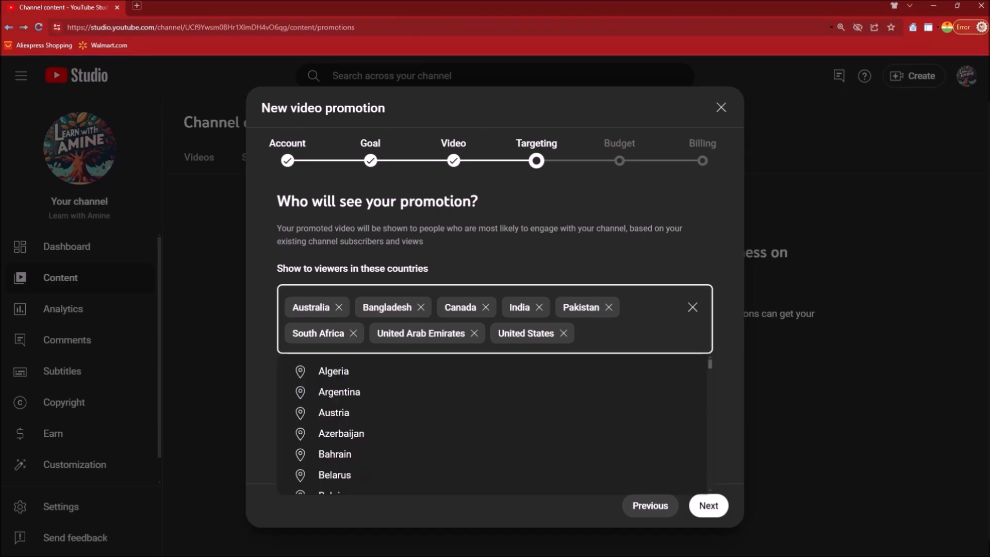
pyautogui.write('United')
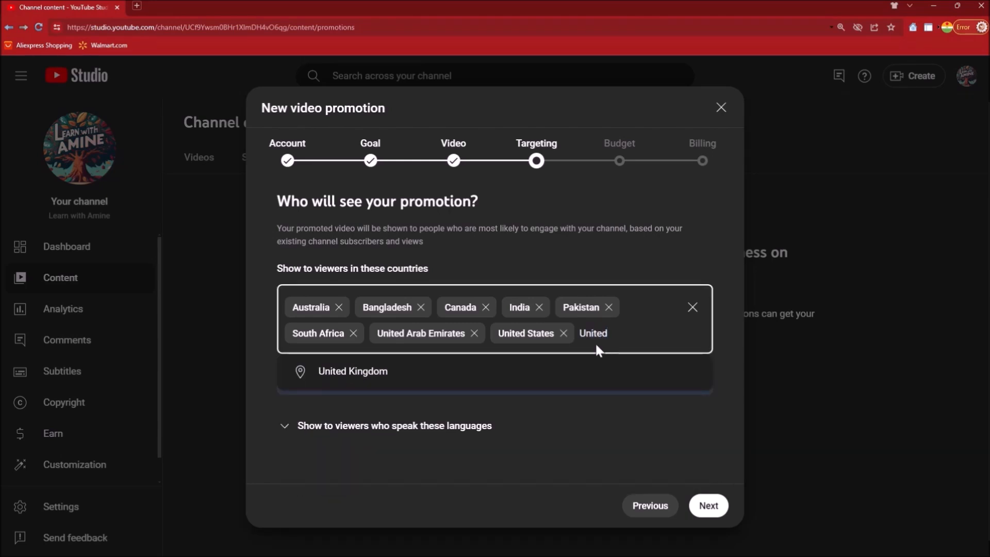
pyautogui.click(352, 371)
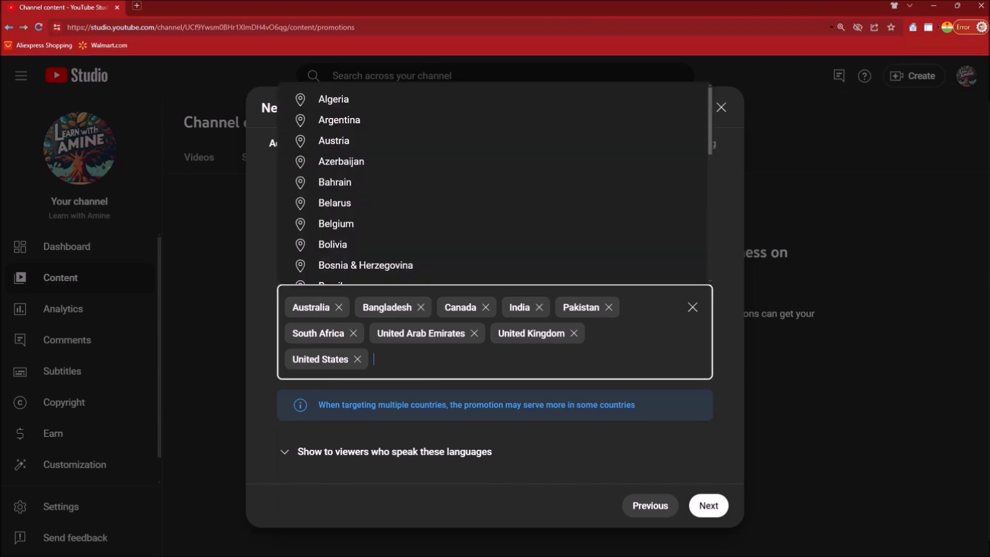
pyautogui.write('Qatar')
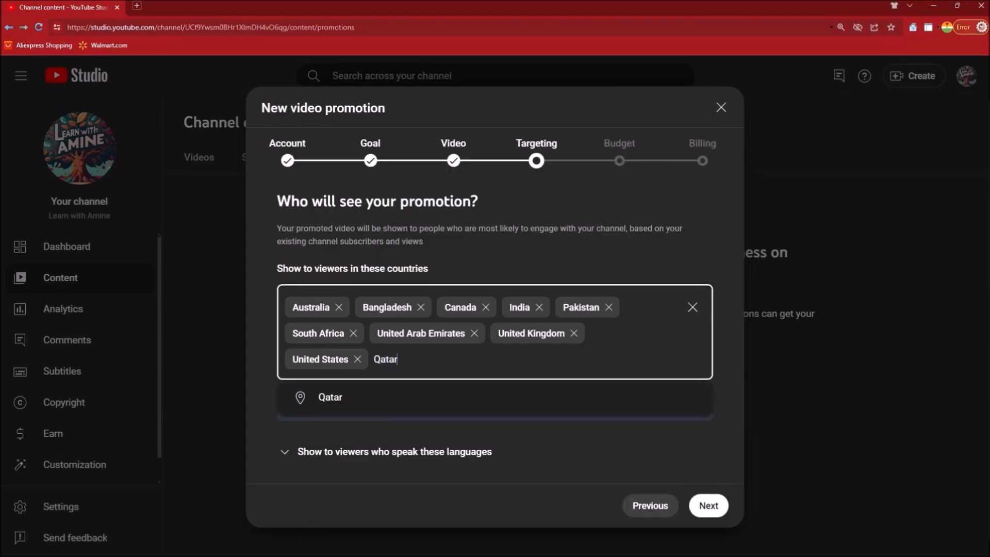
pyautogui.click(329, 397)
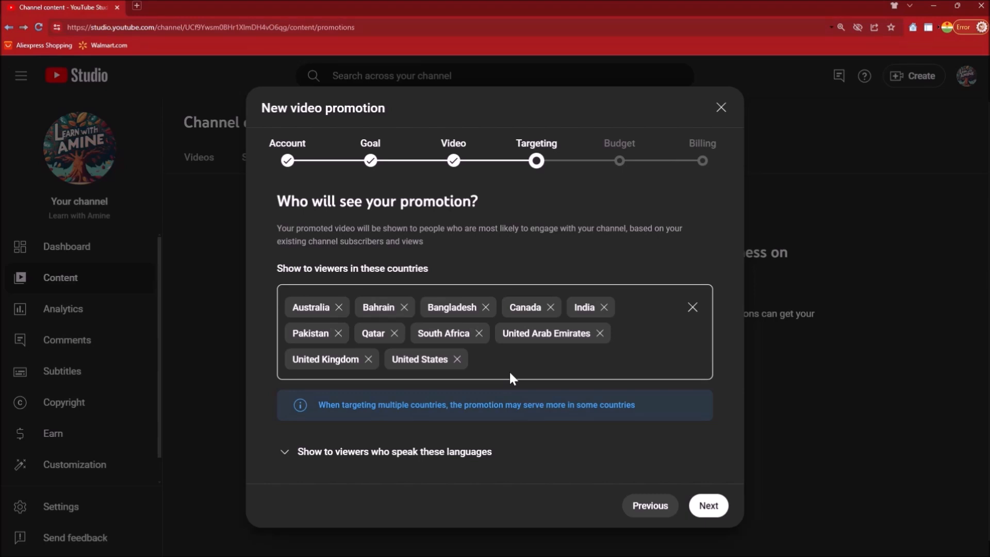
pyautogui.moveTo(521, 448)
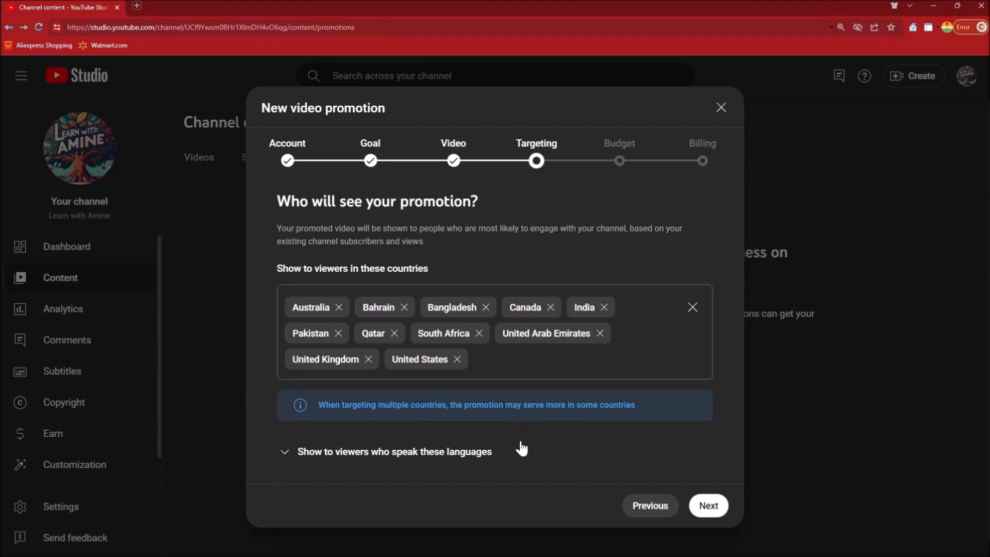
pyautogui.moveTo(445, 454)
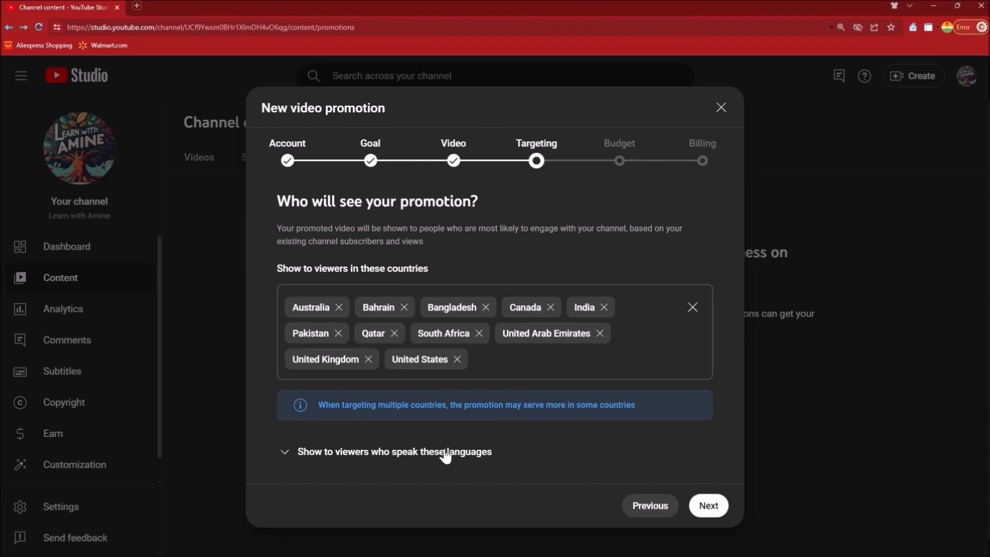
pyautogui.moveTo(352, 463)
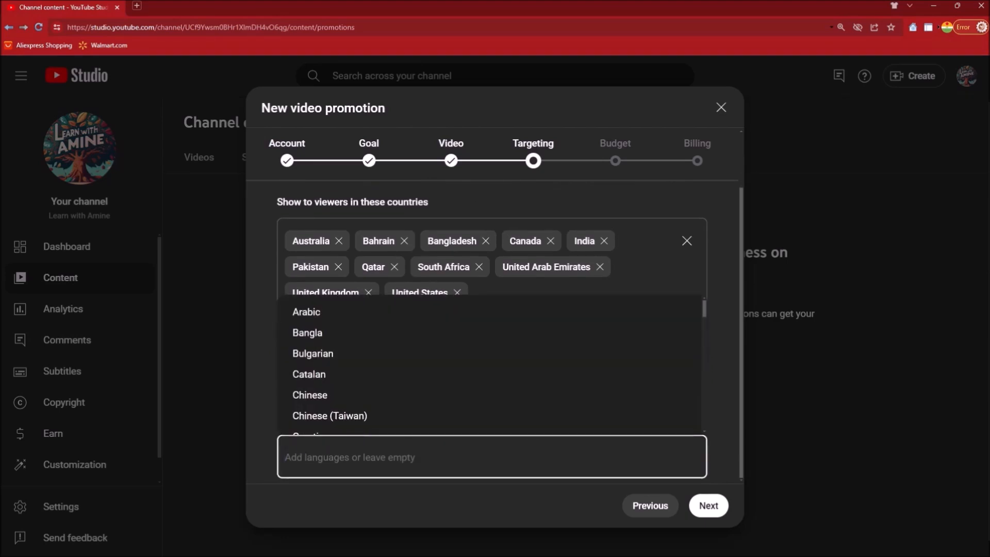
# - Add Hindi and Urdu as target viewer languages, then move to the budget step
pyautogui.write('Hindi')
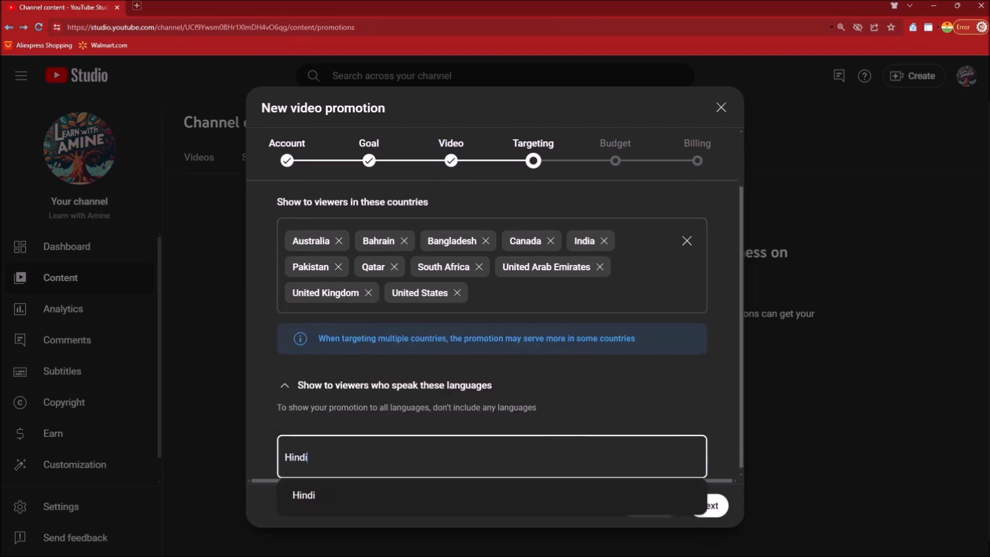
pyautogui.click(303, 495)
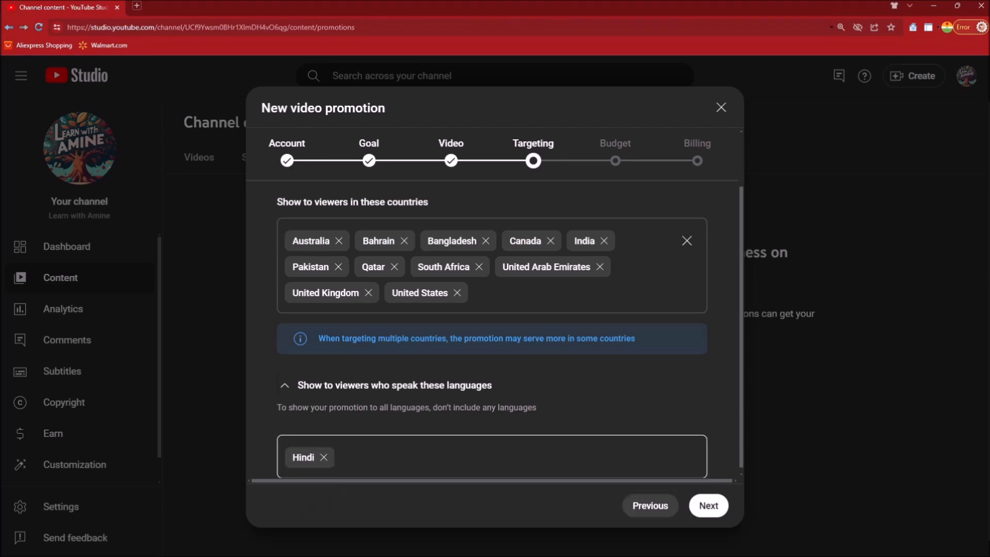
pyautogui.write('U')
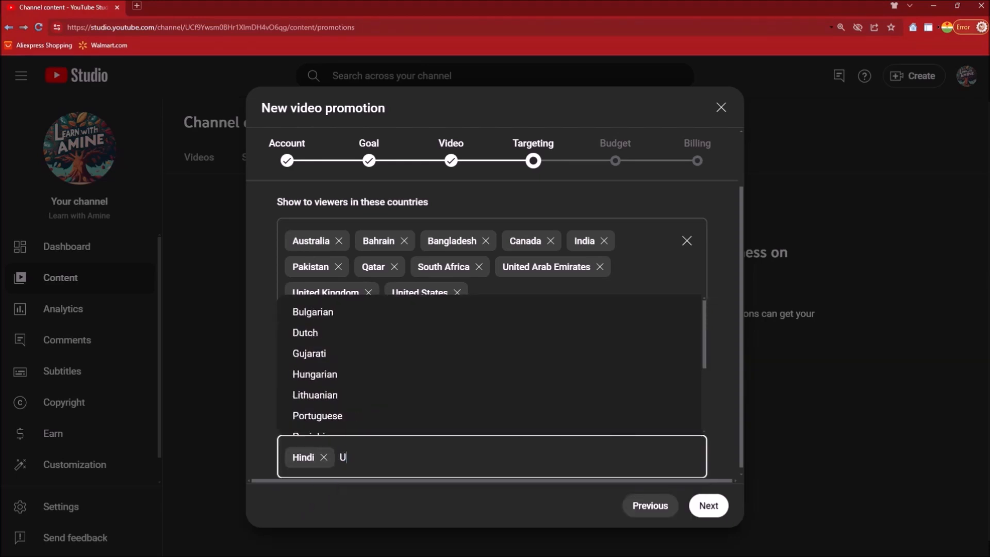
pyautogui.write('rdu')
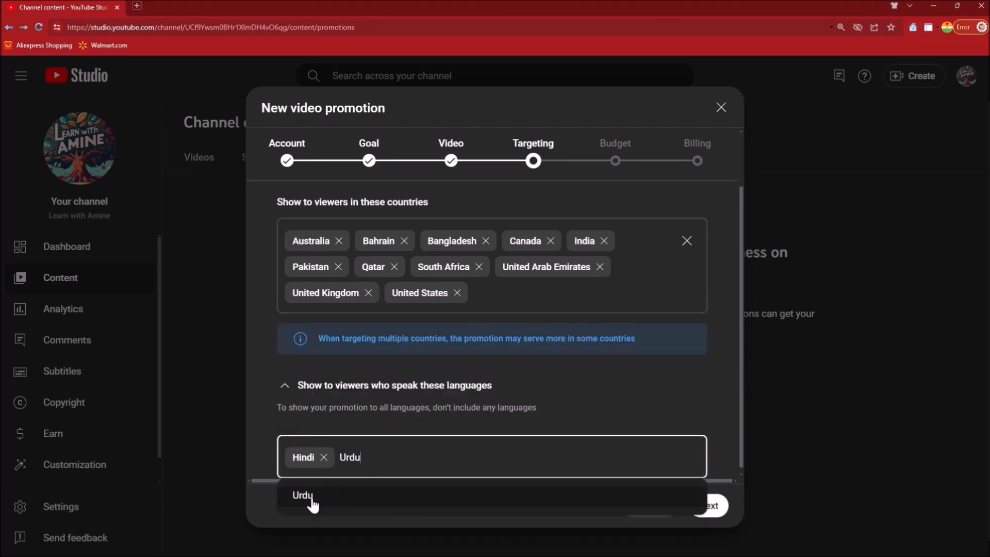
pyautogui.click(303, 494)
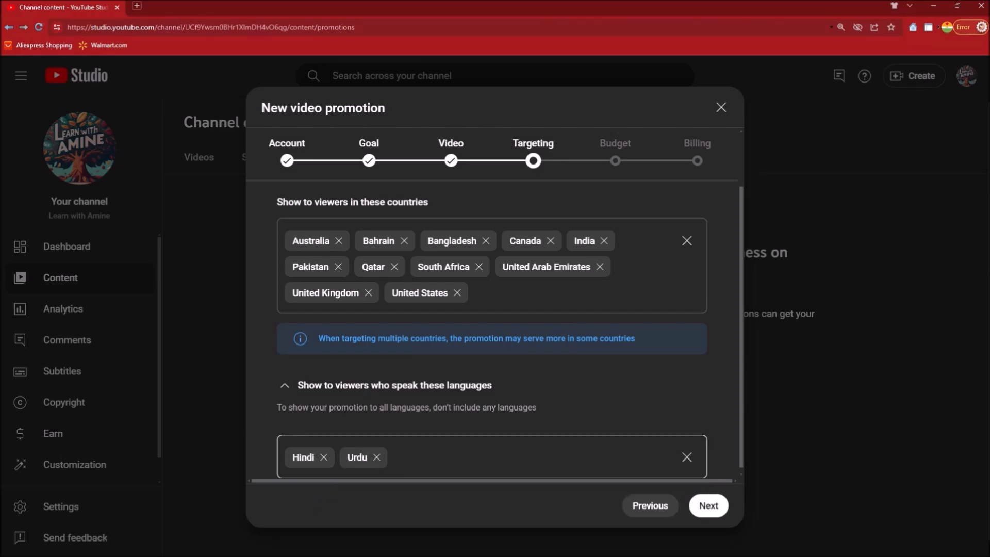
pyautogui.click(708, 505)
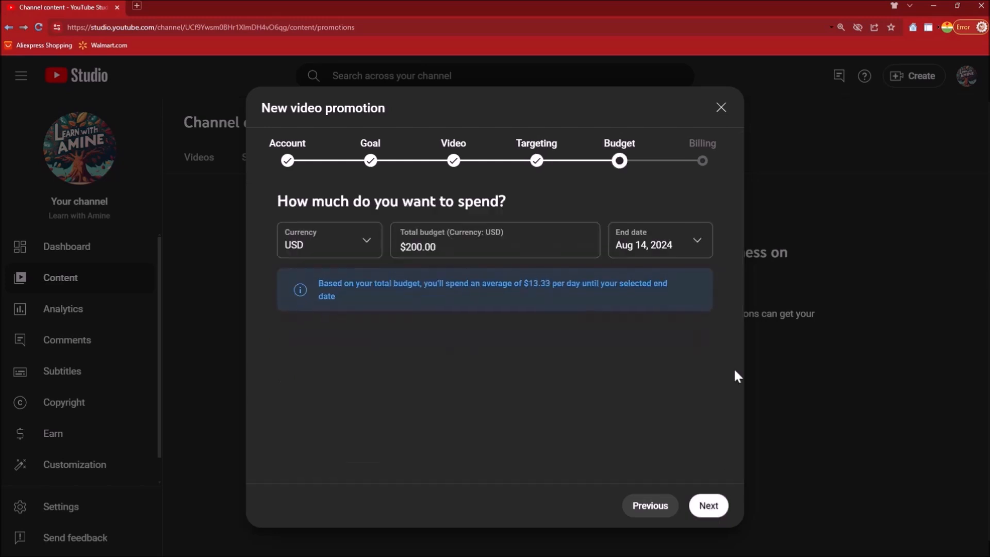
pyautogui.moveTo(596, 405)
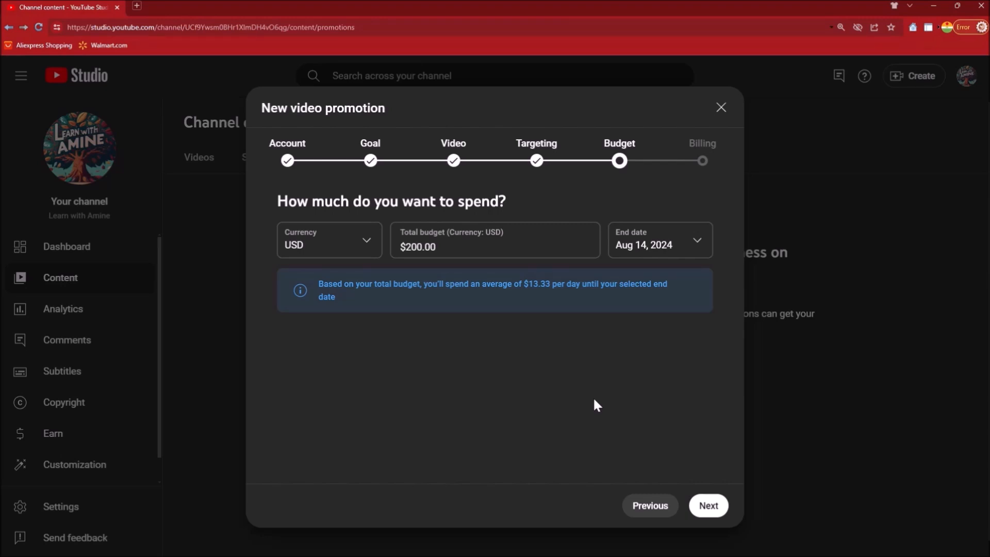
# - Set a $3.96 total budget ending Aug 3, 2024, then proceed to billing
pyautogui.tripleClick(494, 247)
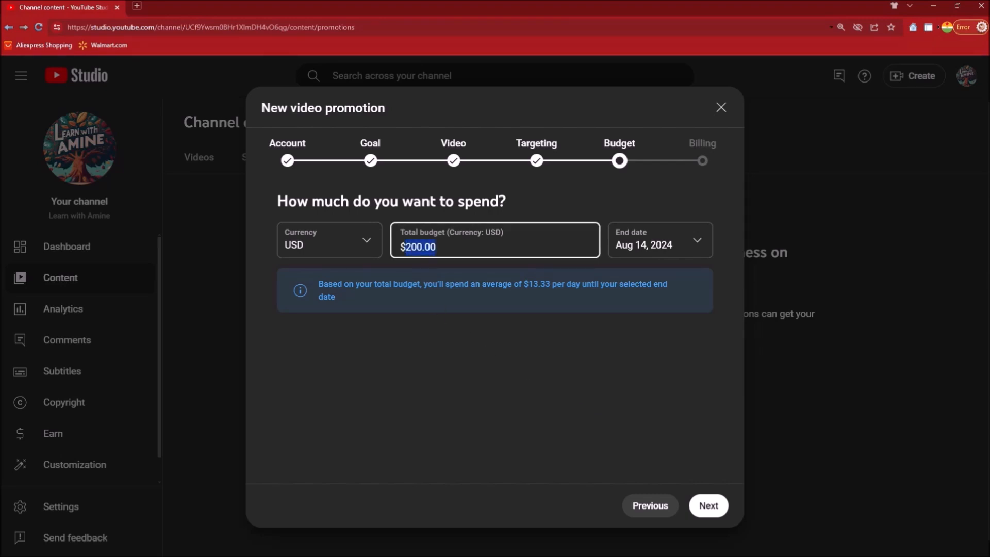
pyautogui.write('3.')
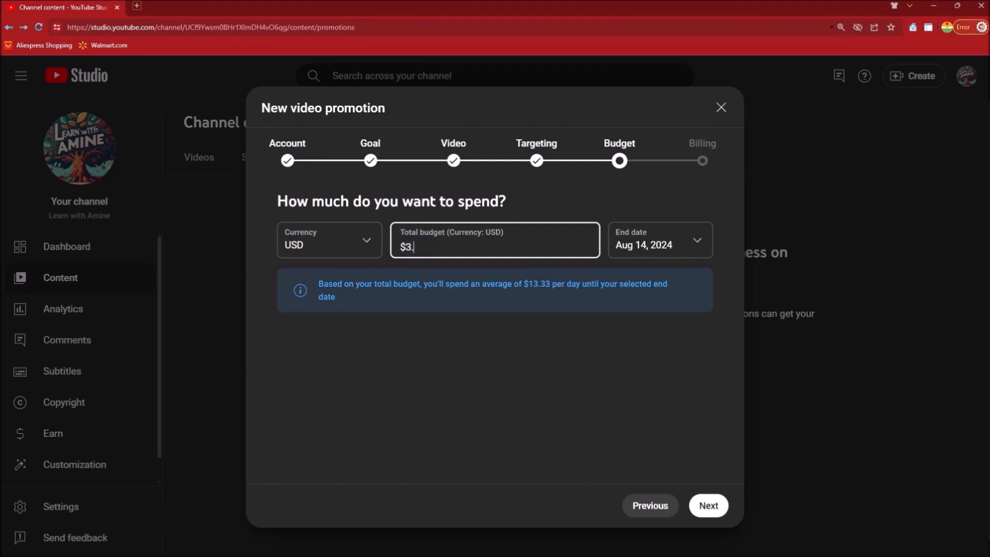
pyautogui.write('96')
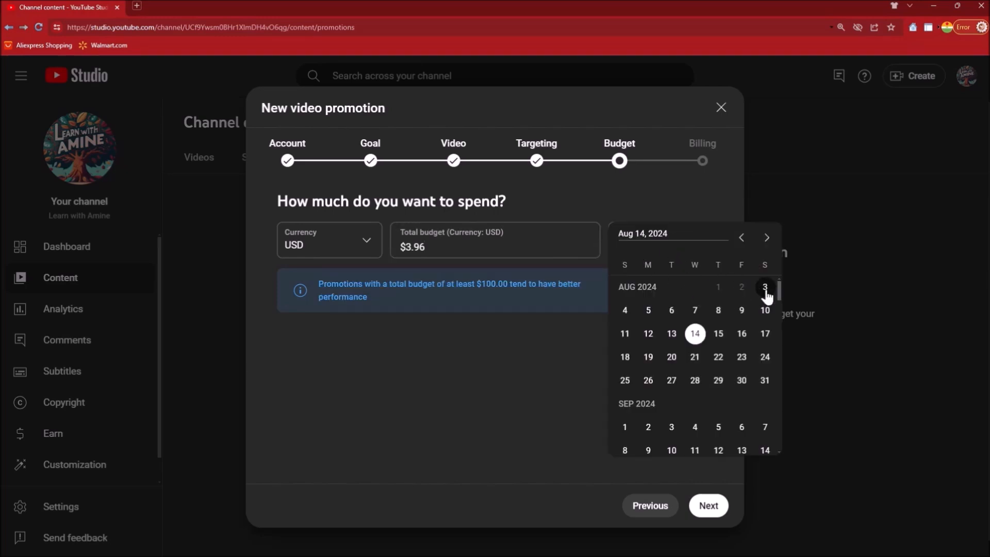
pyautogui.click(764, 287)
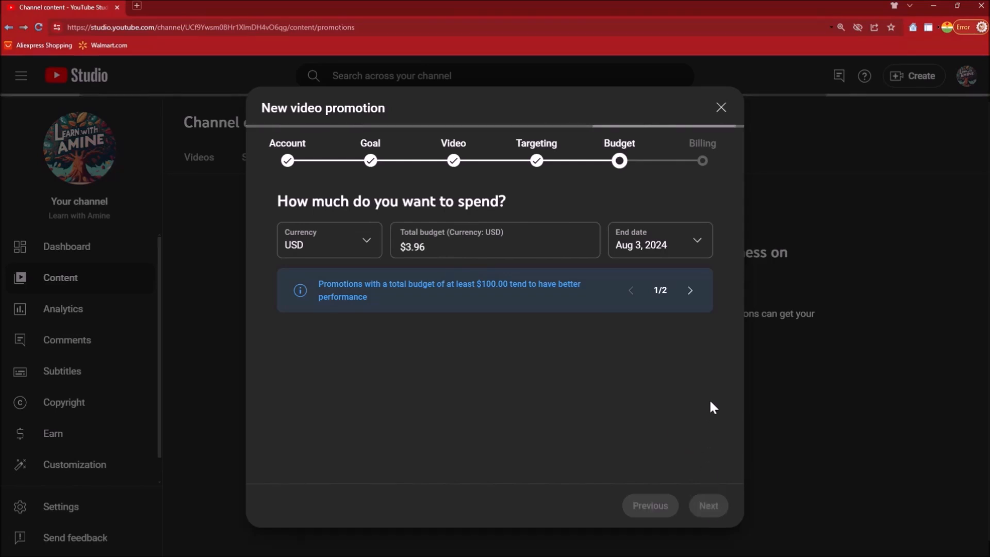
pyautogui.click(707, 505)
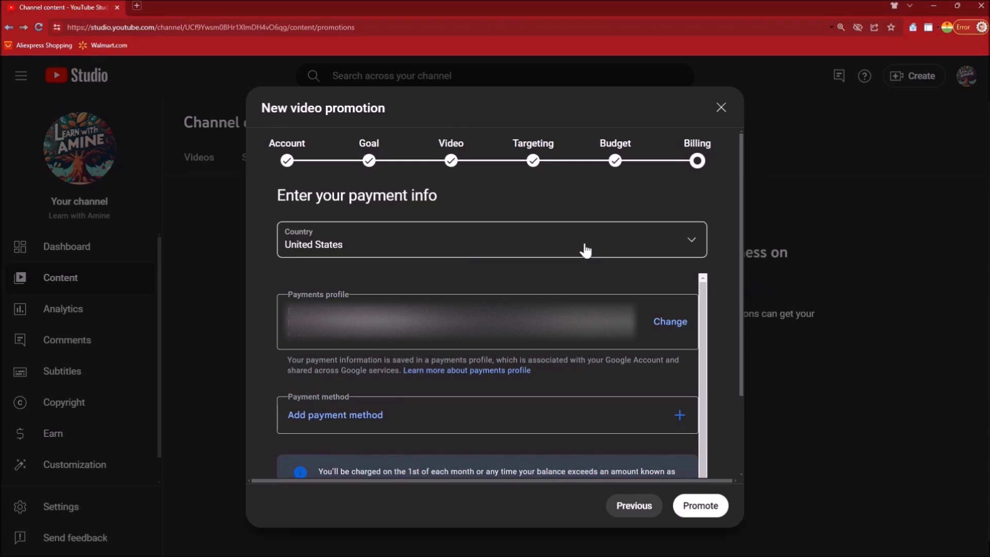
pyautogui.moveTo(361, 252)
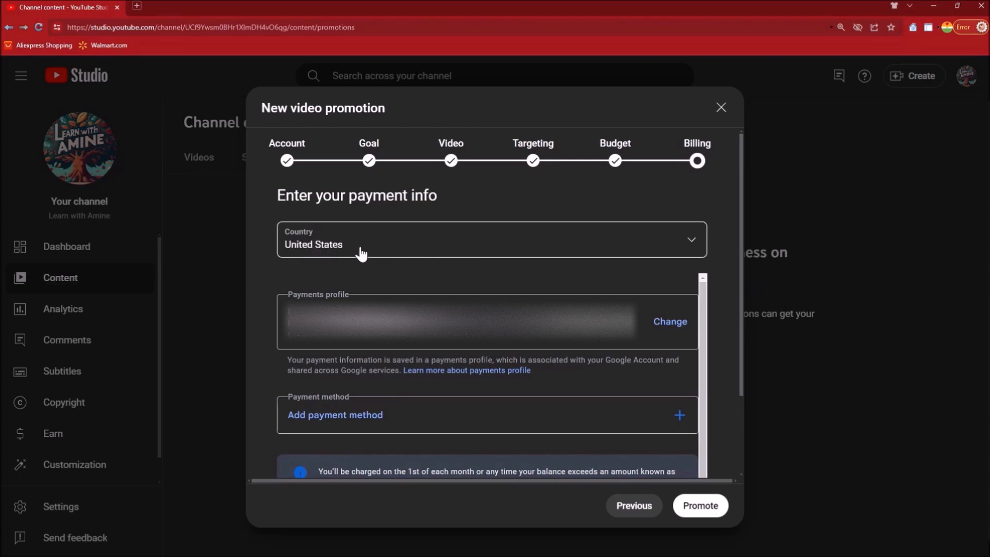
# - Review the billing form with the Mastercard payment method and submit the promotion
pyautogui.scroll(-3)
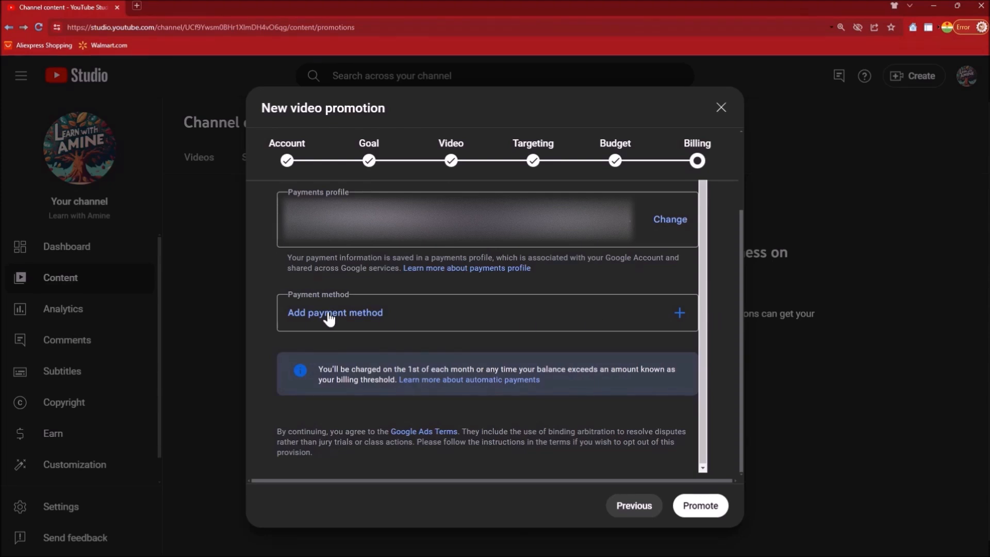
pyautogui.scroll(3)
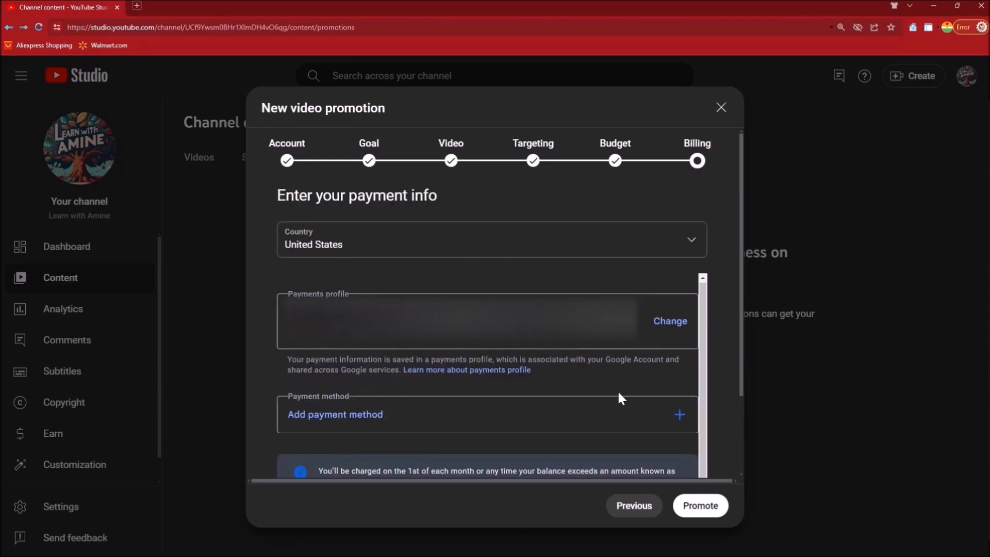
pyautogui.moveTo(676, 424)
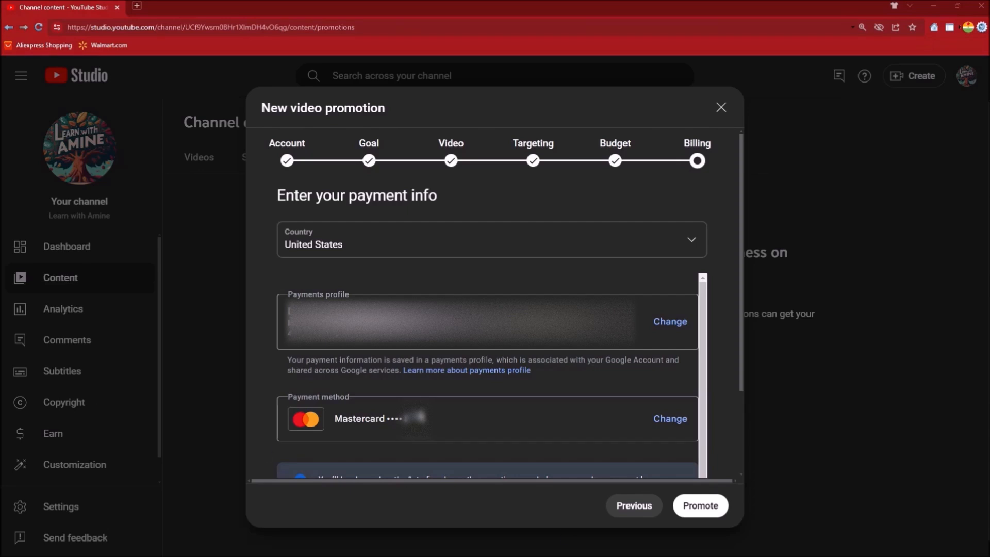
pyautogui.moveTo(639, 552)
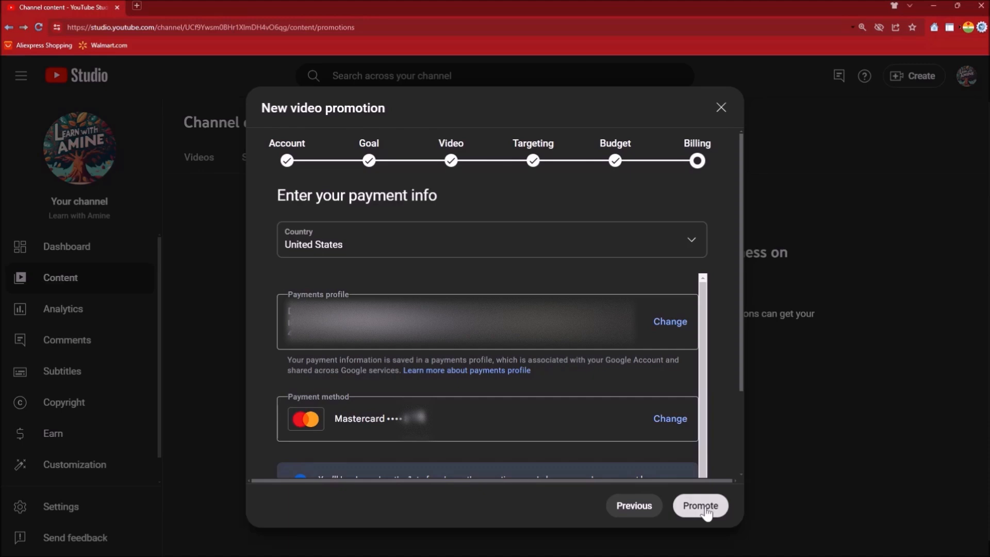
pyautogui.click(699, 505)
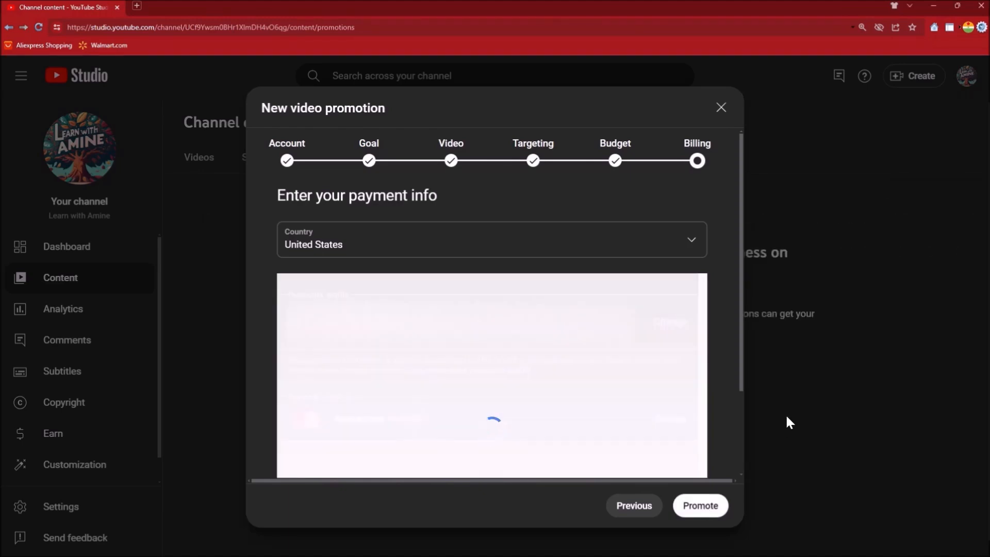
# - Open the details of the Pending H-1B visa promotion from the Promotions list
pyautogui.click(721, 107)
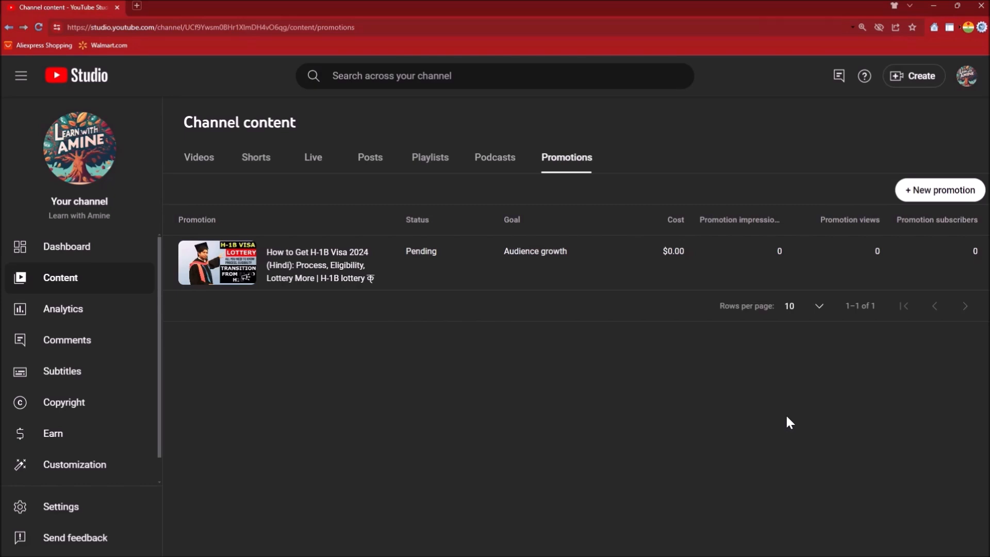
pyautogui.moveTo(429, 264)
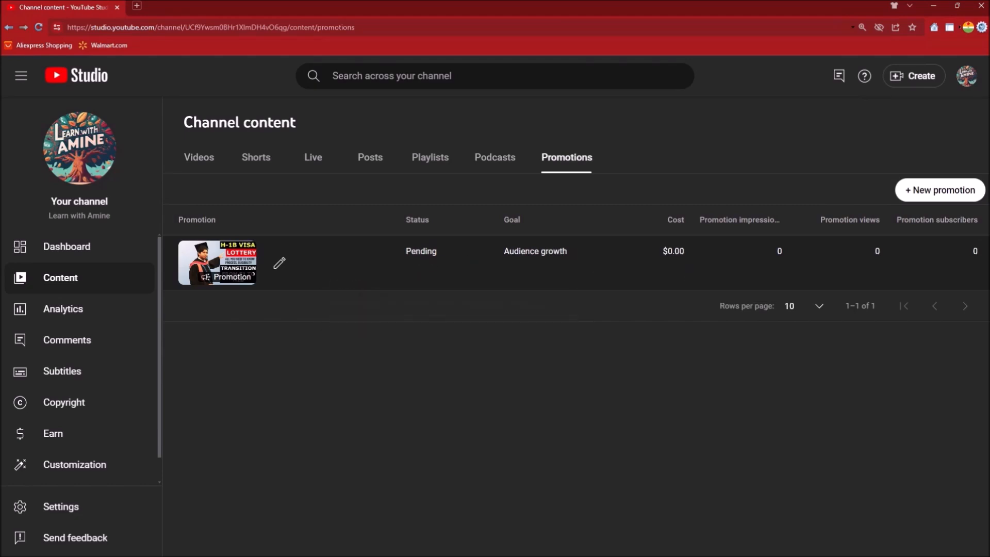
pyautogui.moveTo(708, 259)
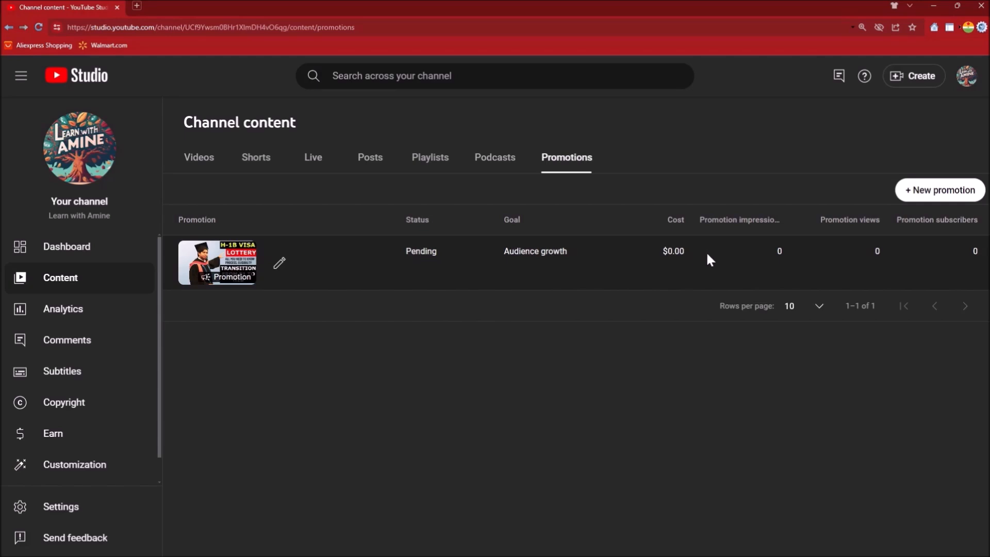
pyautogui.moveTo(777, 260)
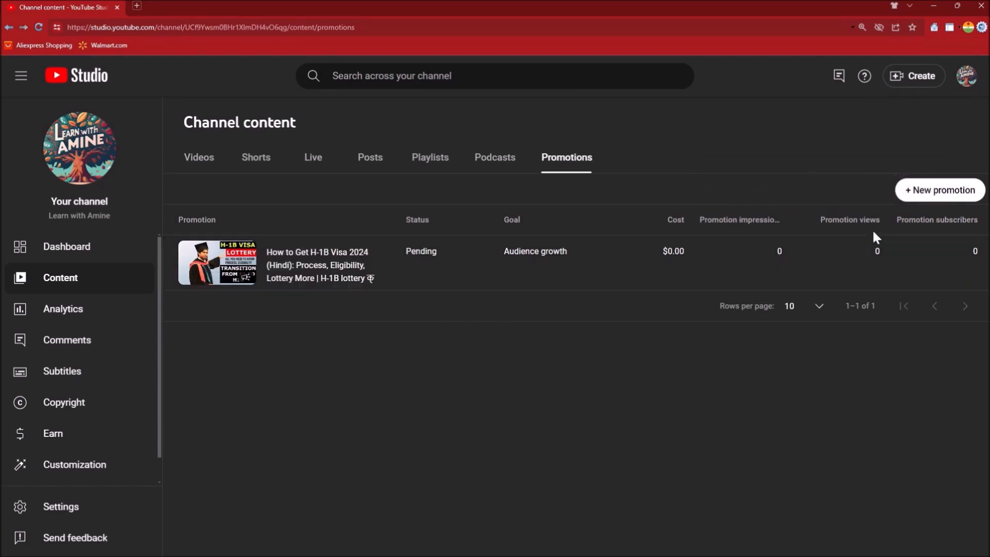
pyautogui.moveTo(278, 262)
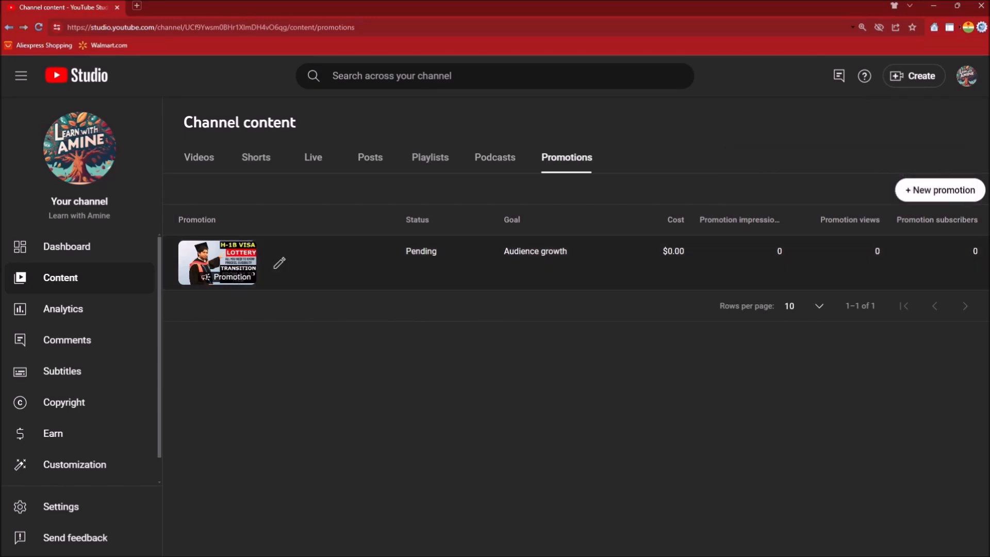
pyautogui.moveTo(938, 219)
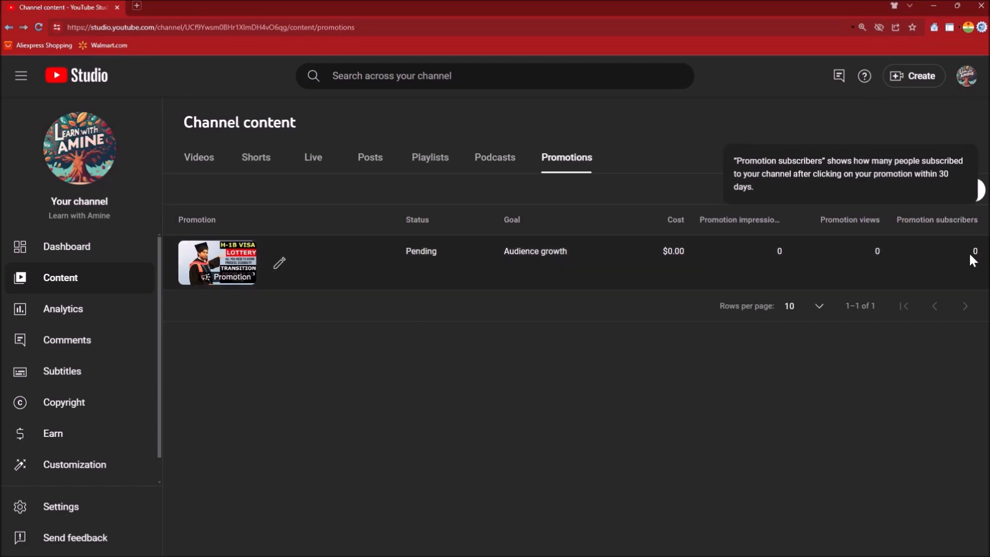
pyautogui.moveTo(326, 338)
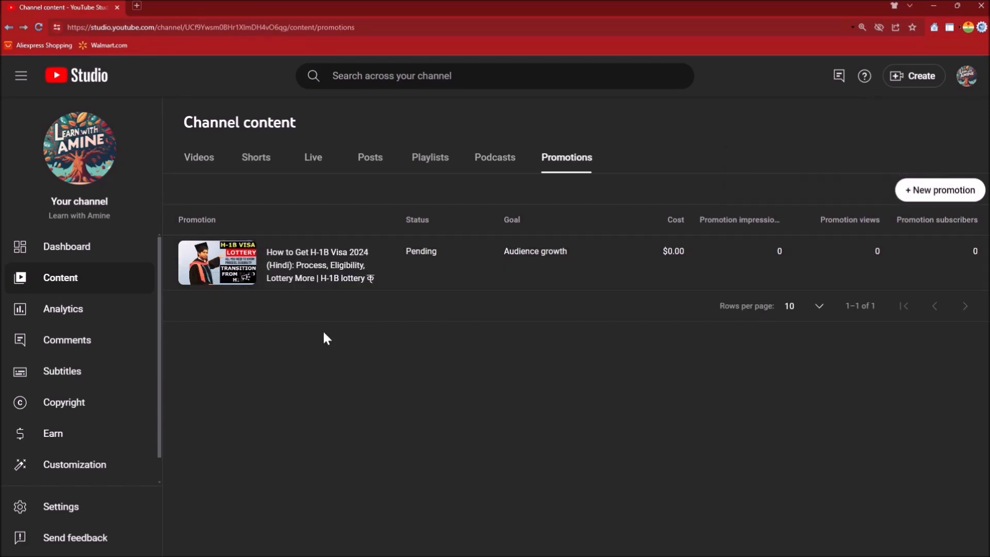
pyautogui.moveTo(280, 262)
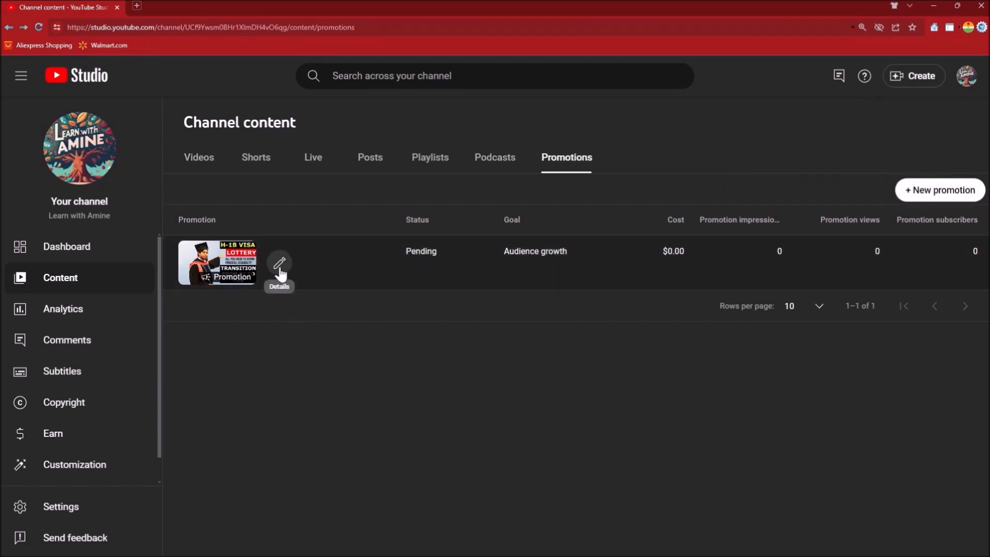
pyautogui.click(279, 263)
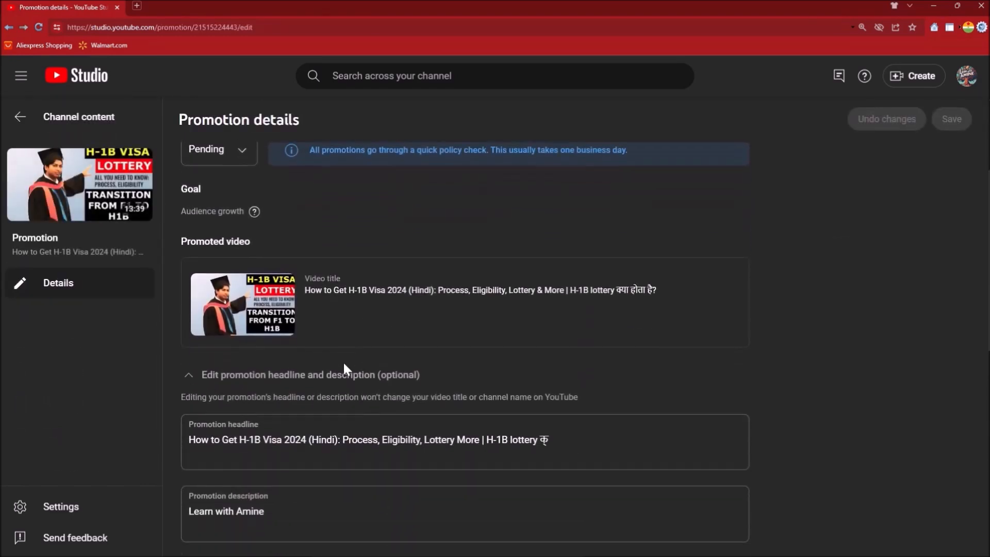
# - Replace 'How to Get' with 'All you need to know about' and restore '&' at the headline's end
pyautogui.scroll(-3)
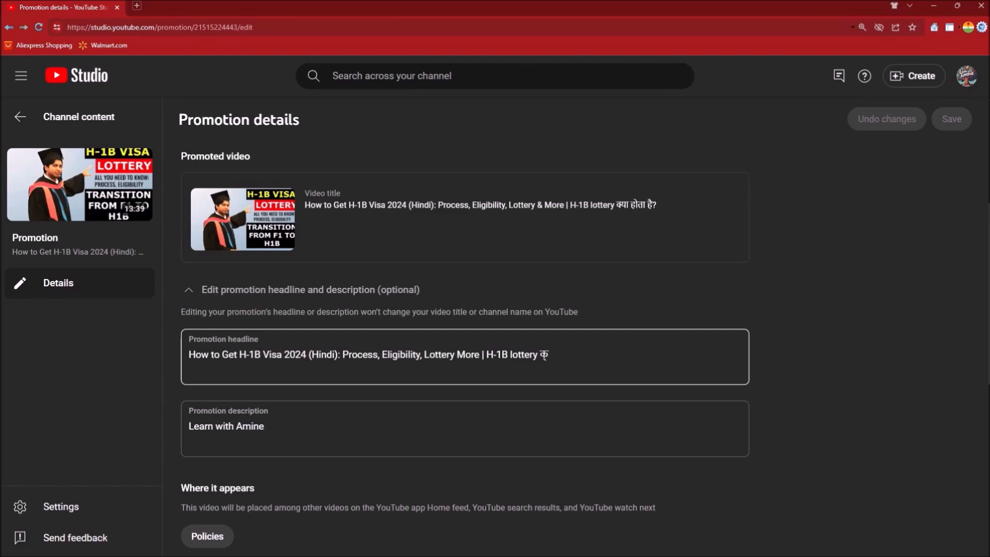
pyautogui.doubleClick(211, 354)
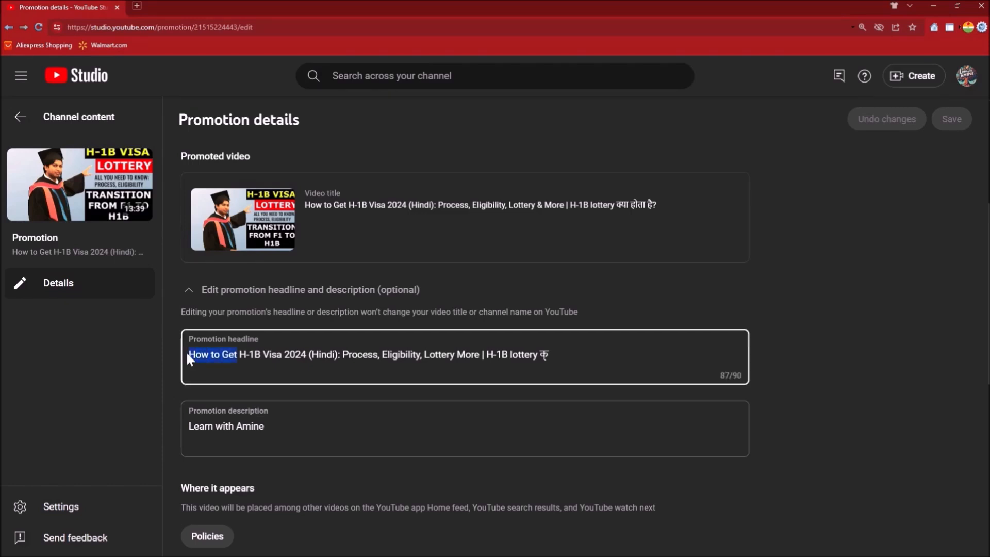
pyautogui.write('All you')
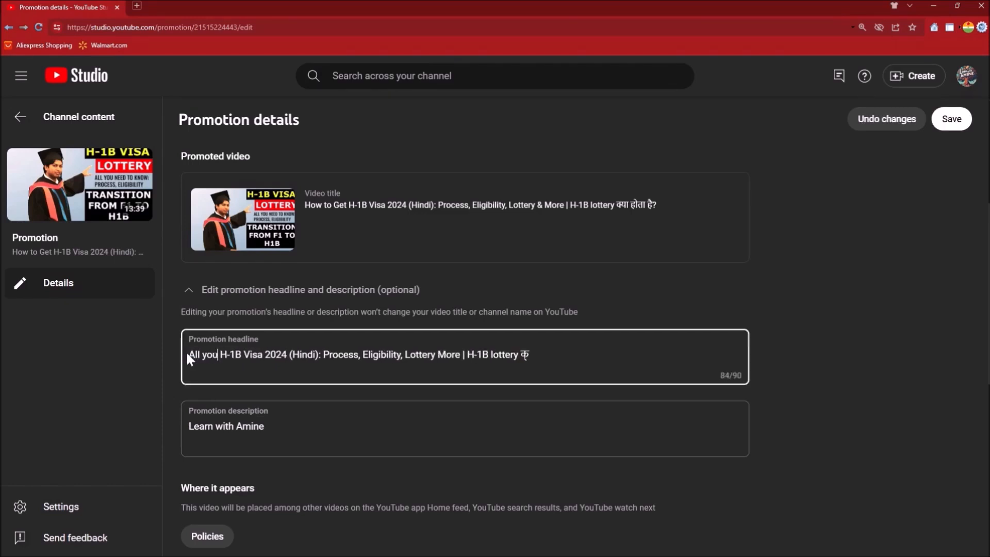
pyautogui.write('need to know')
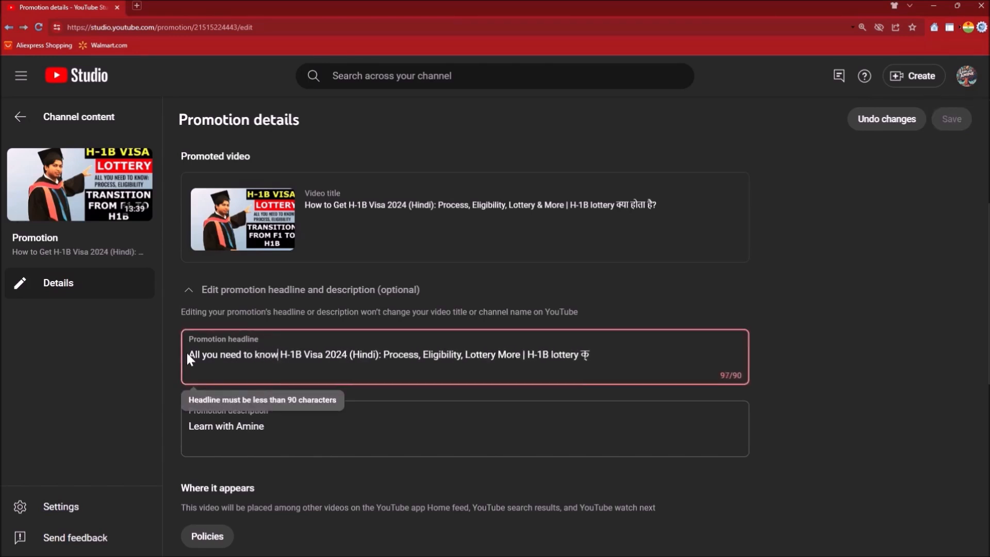
pyautogui.write('about')
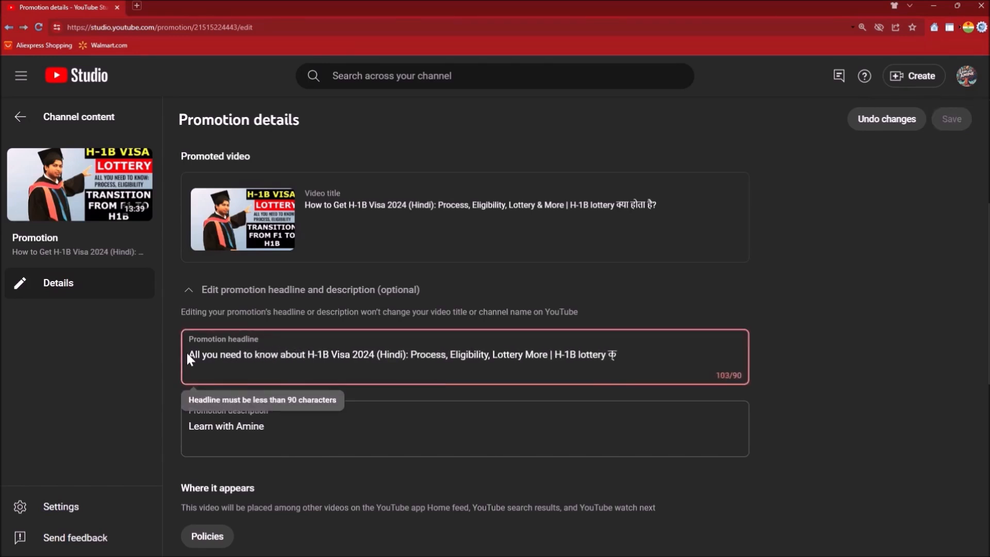
pyautogui.doubleClick(581, 354)
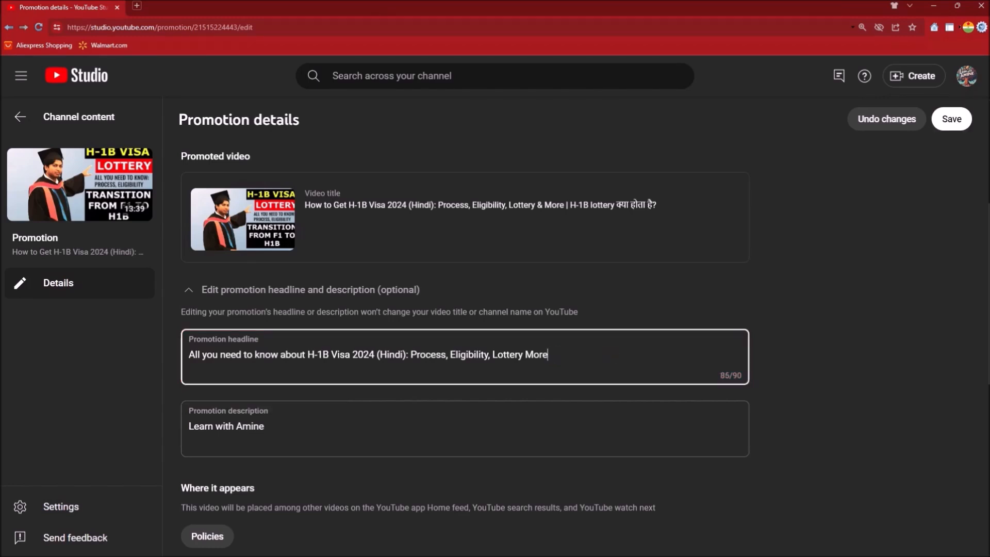
pyautogui.write('&')
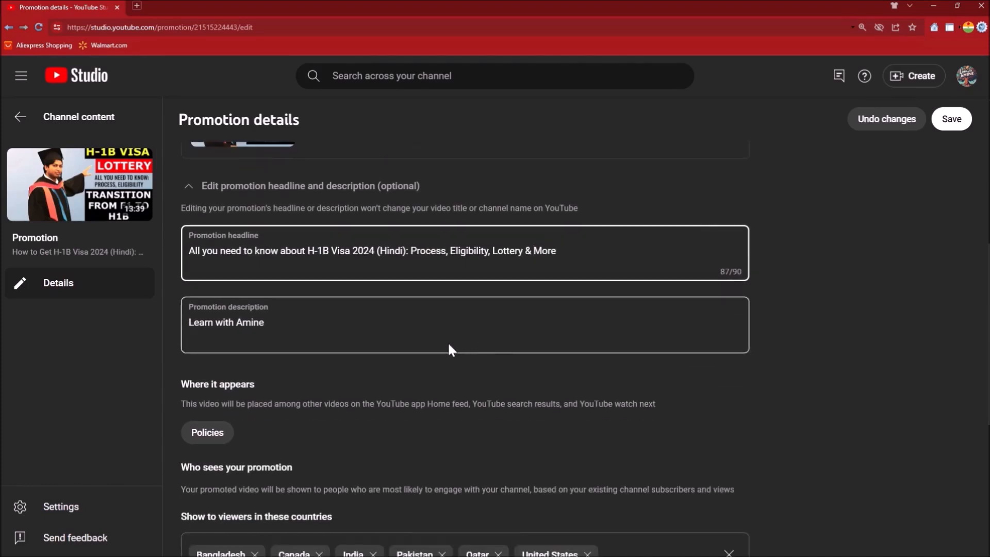
# - Enter the new description, then scroll through the targeting and budget settings
pyautogui.tripleClick(371, 250)
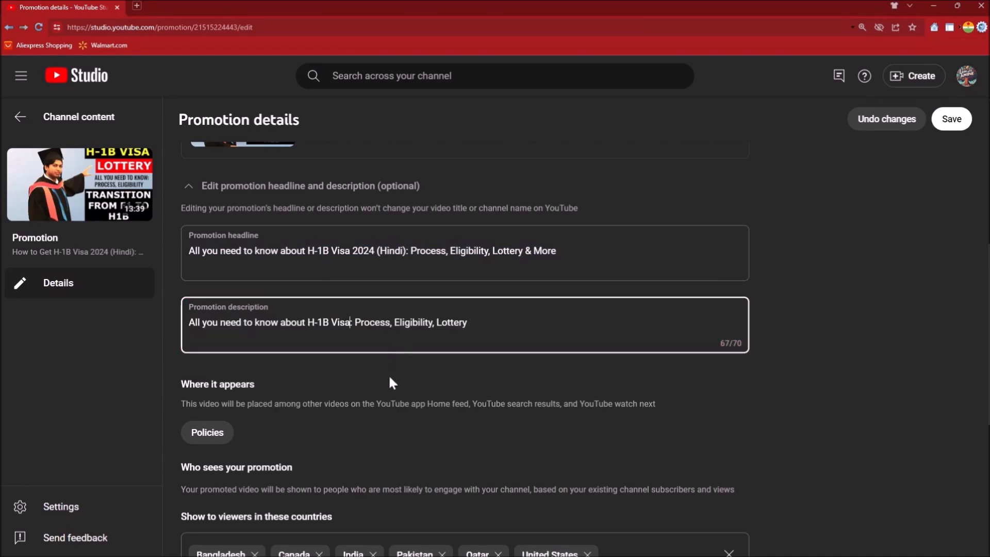
pyautogui.scroll(-3)
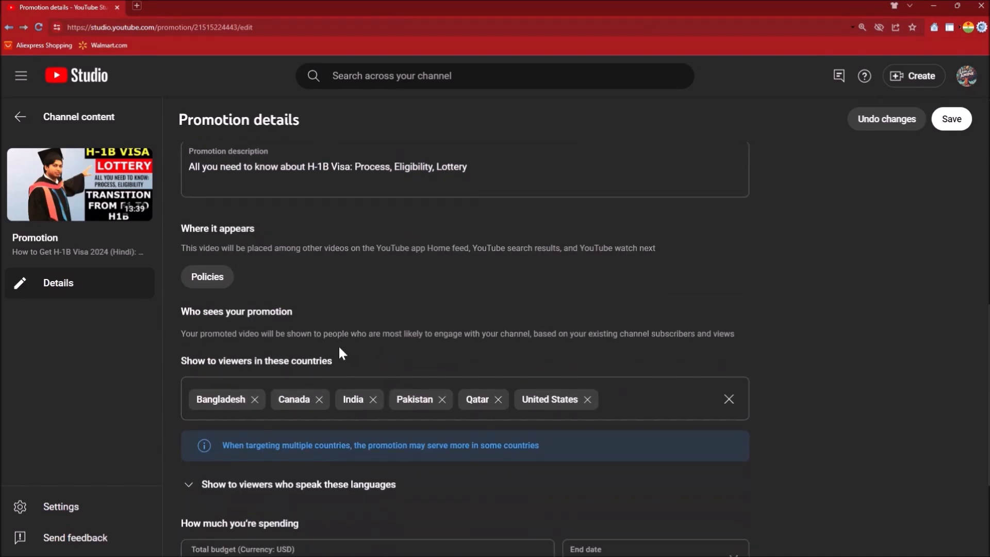
pyautogui.moveTo(341, 352)
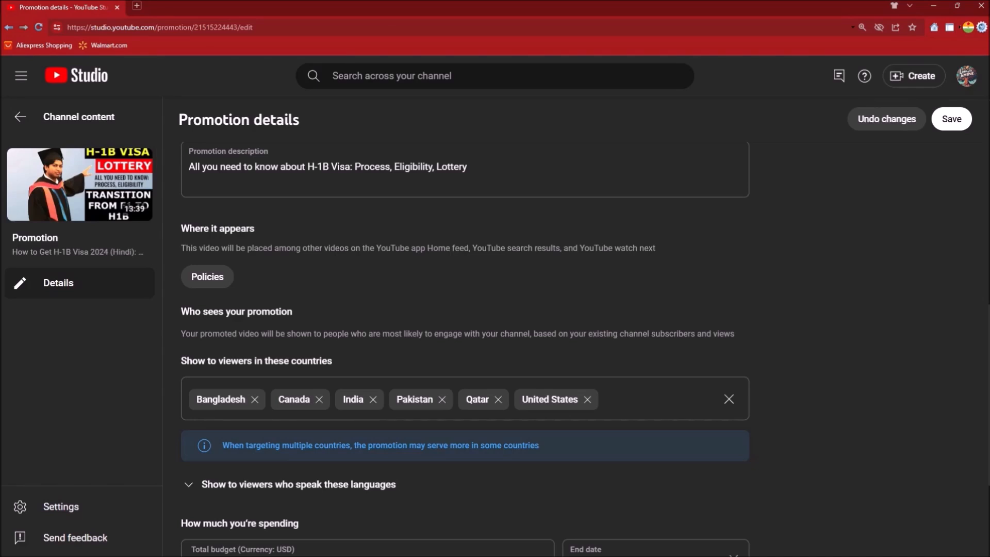
pyautogui.scroll(-3)
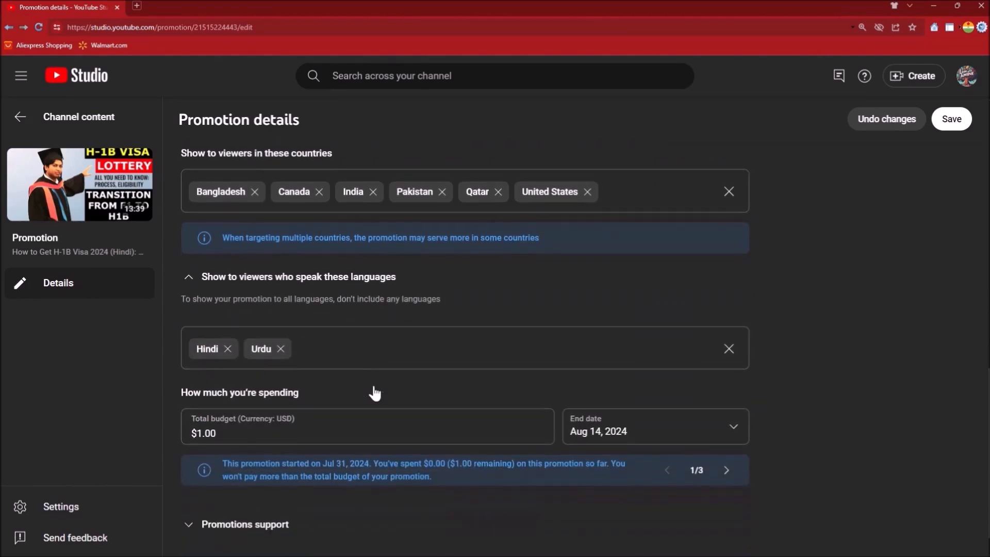
pyautogui.scroll(-3)
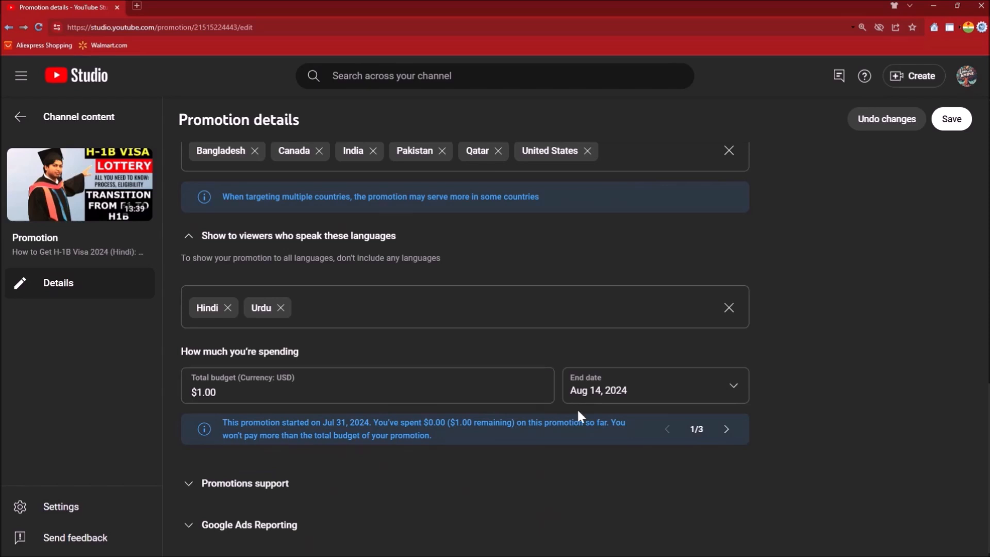
pyautogui.moveTo(467, 476)
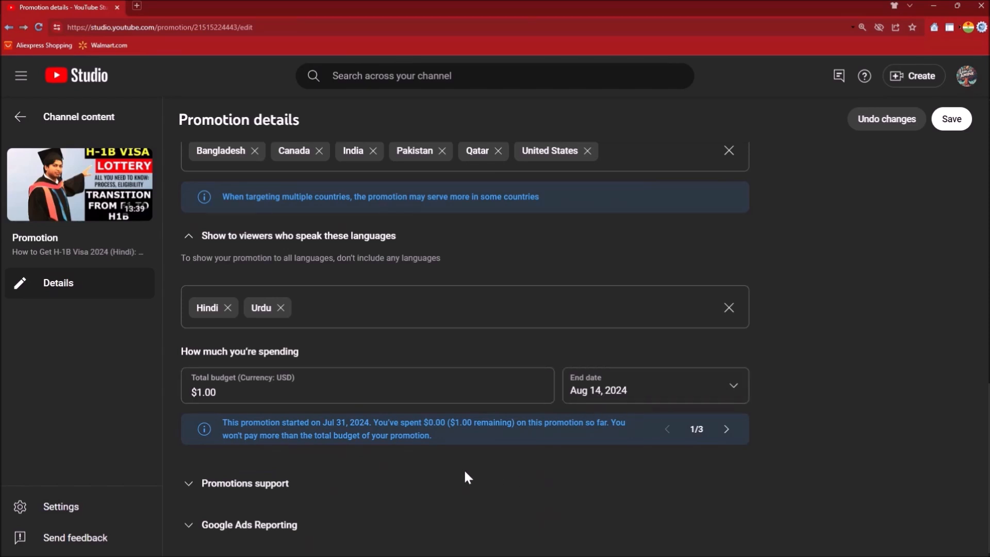
pyautogui.moveTo(826, 357)
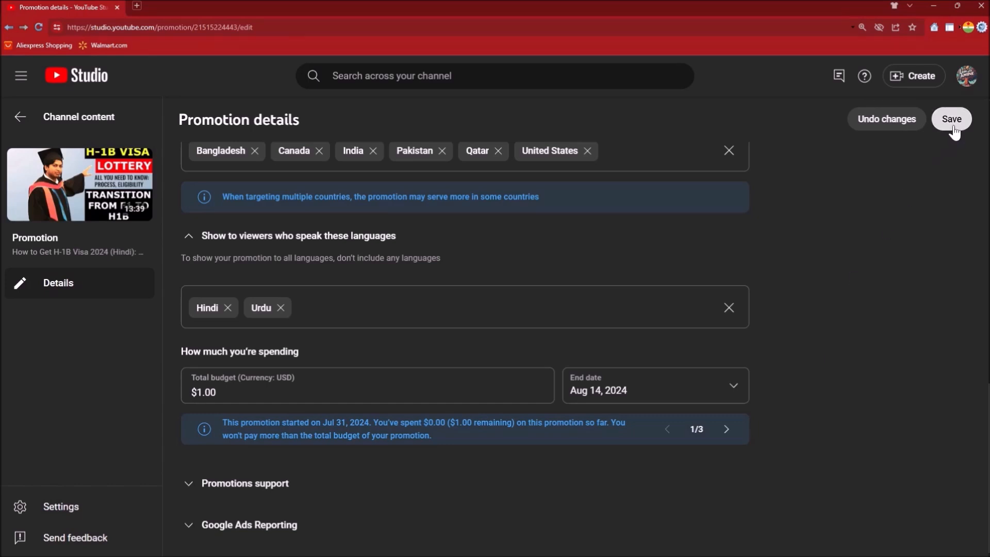
# - Save the headline and description edits and go back to the Promotions list
pyautogui.click(954, 121)
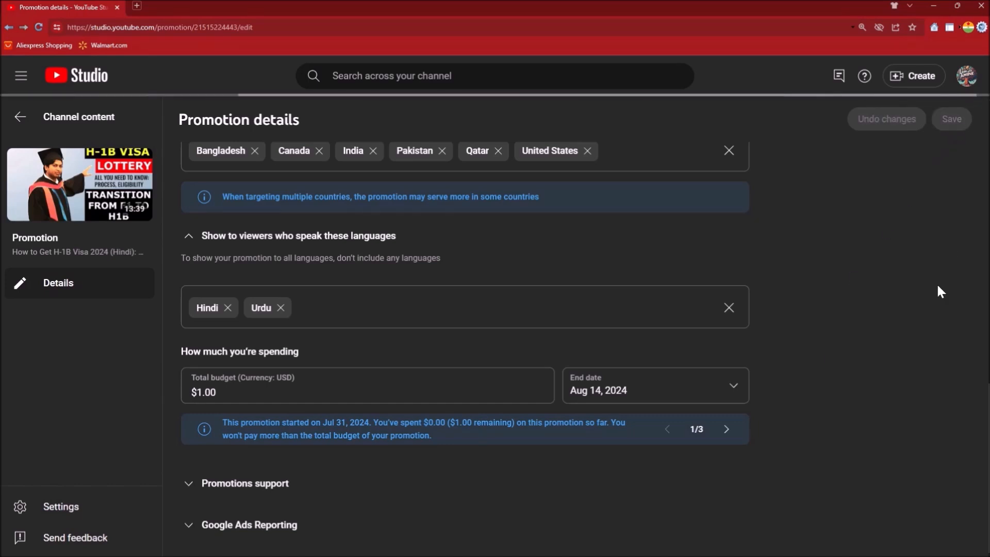
pyautogui.click(950, 119)
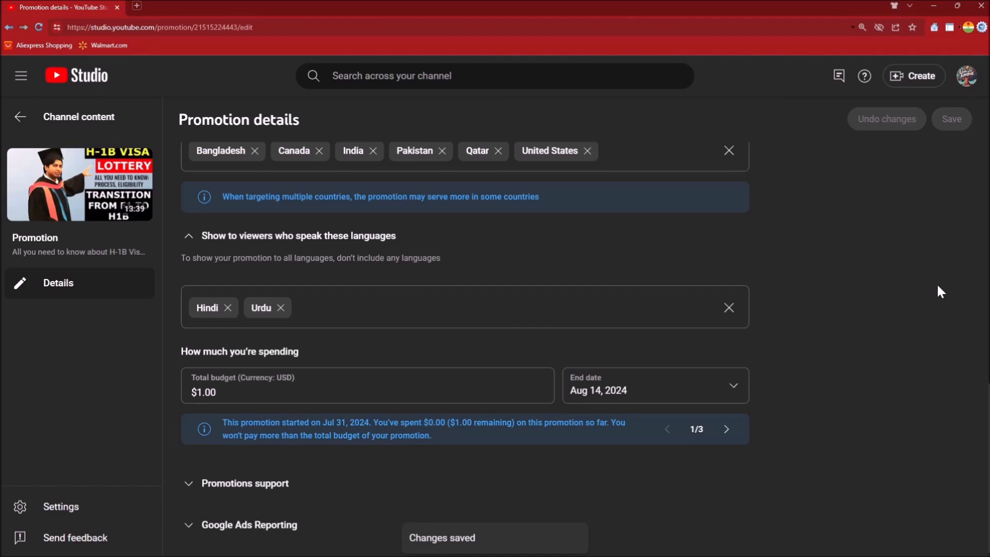
pyautogui.click(19, 118)
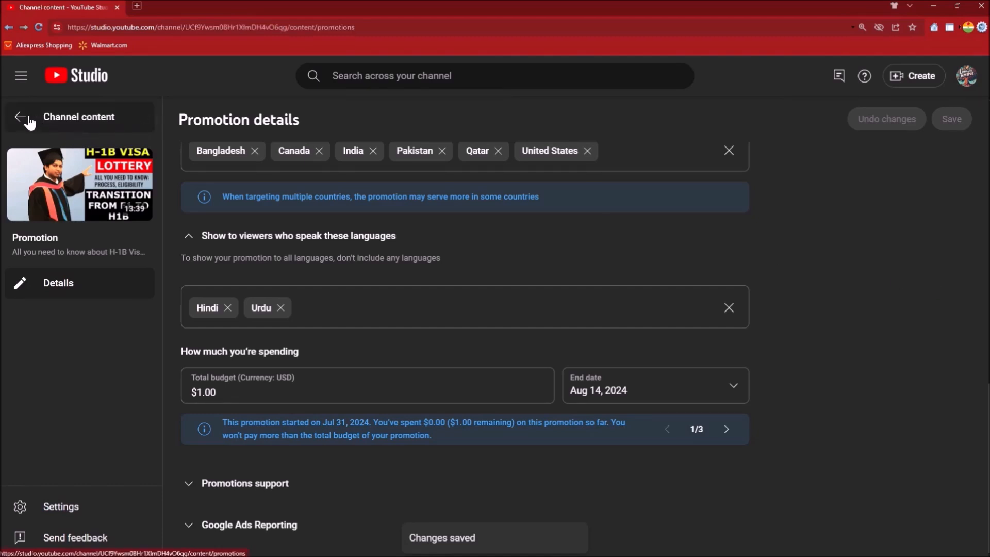
pyautogui.click(21, 118)
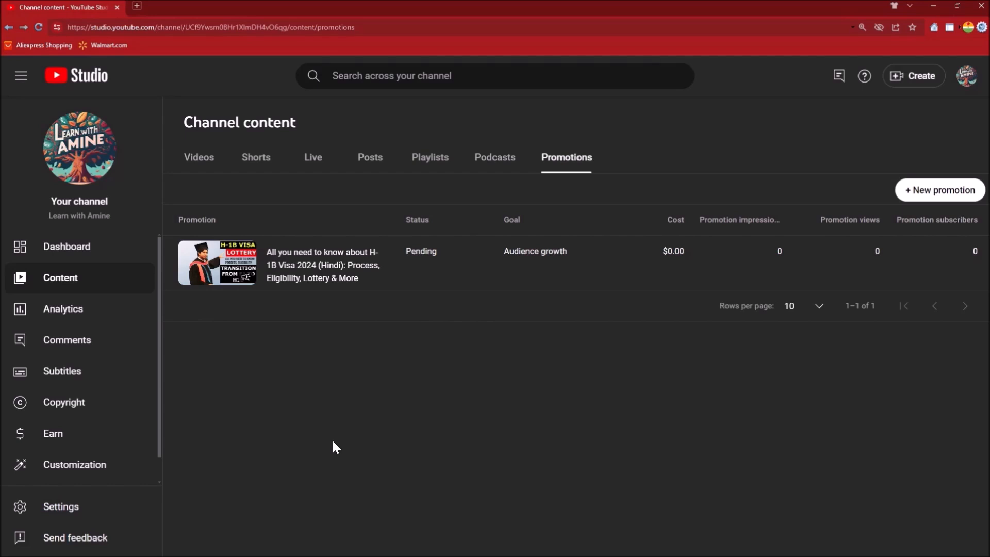
pyautogui.moveTo(67, 247)
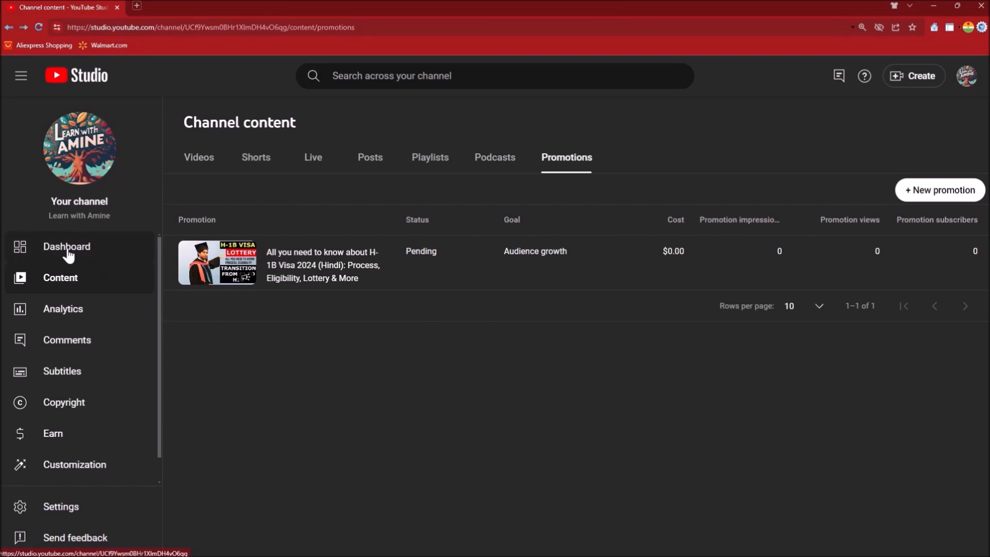
# - Visit the Dashboard, then open Content to list the channel's videos
pyautogui.click(66, 248)
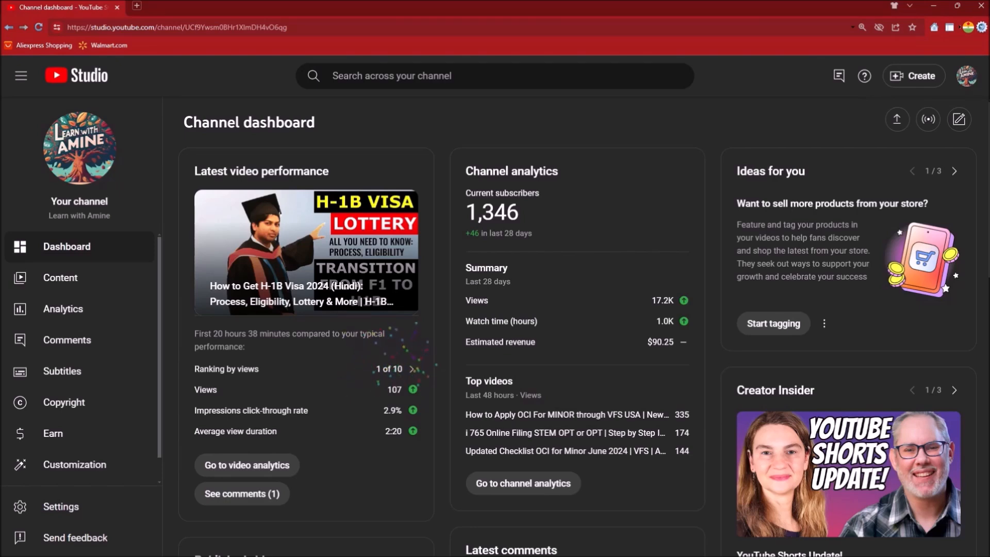
pyautogui.click(60, 278)
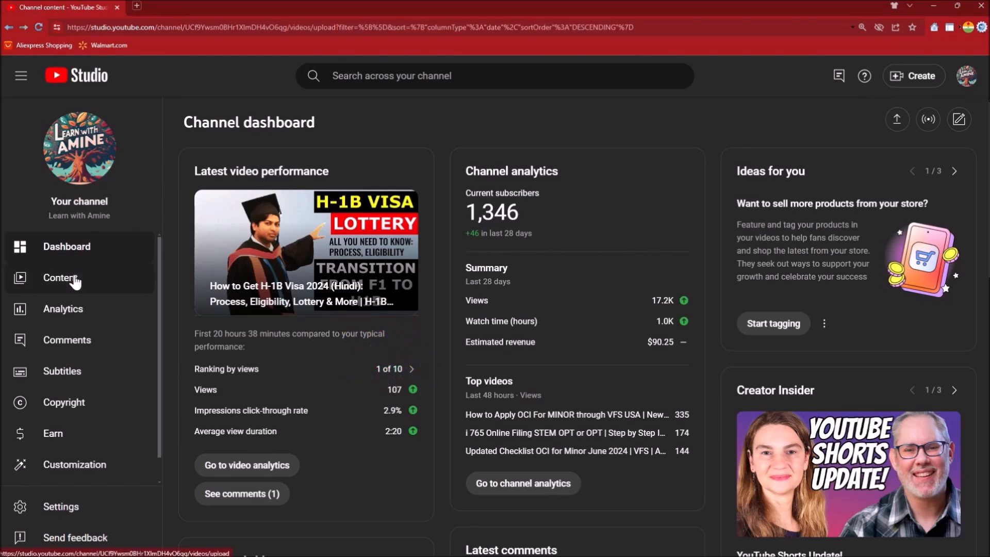
pyautogui.click(61, 282)
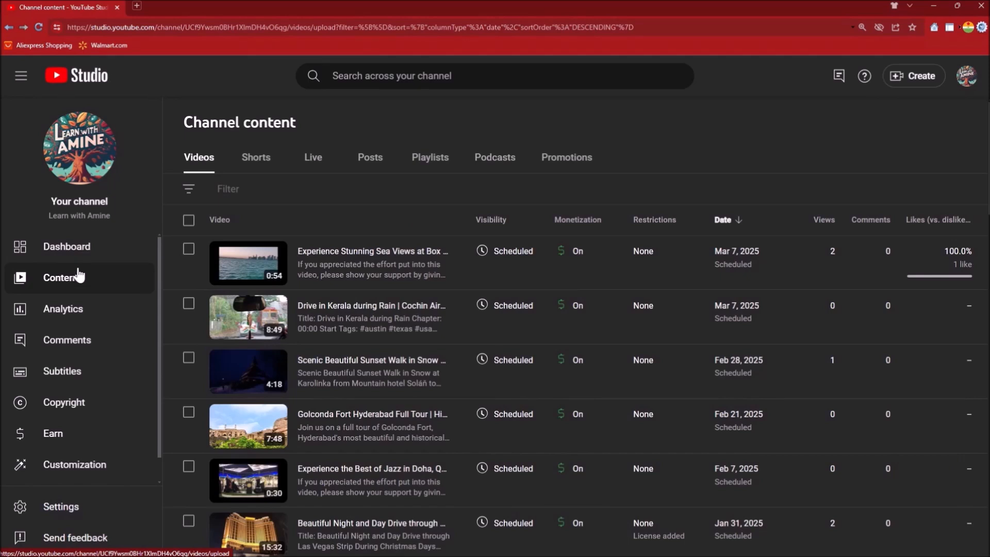
pyautogui.moveTo(380, 122)
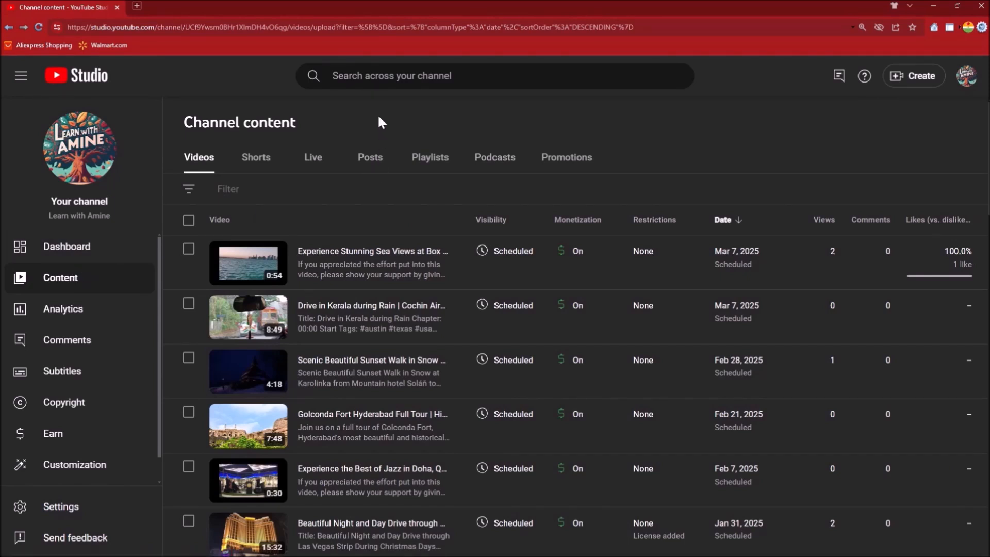